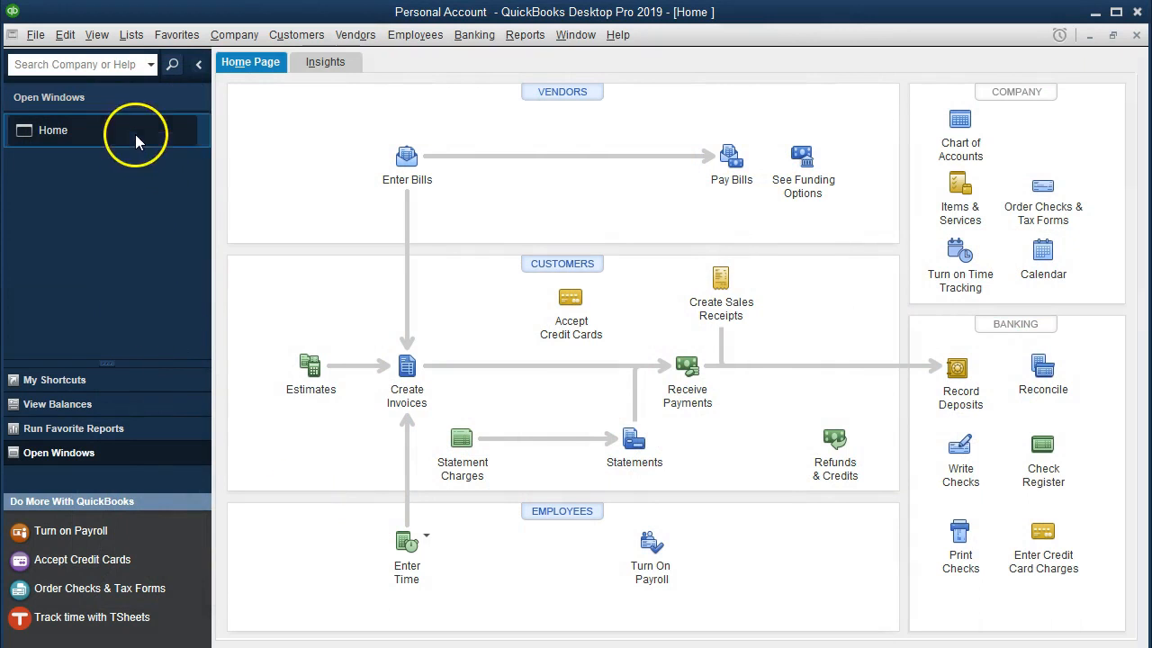
# Start the Balance Sheet Standard report from the Reports menu.
pyautogui.click(98, 34)
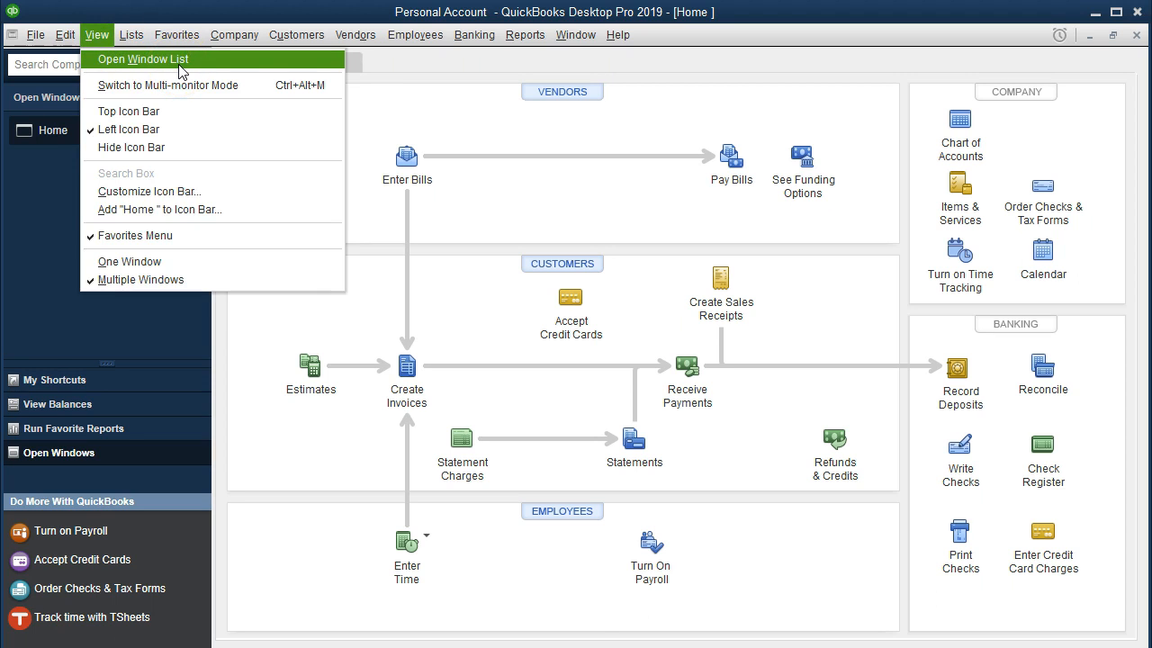
pyautogui.click(525, 35)
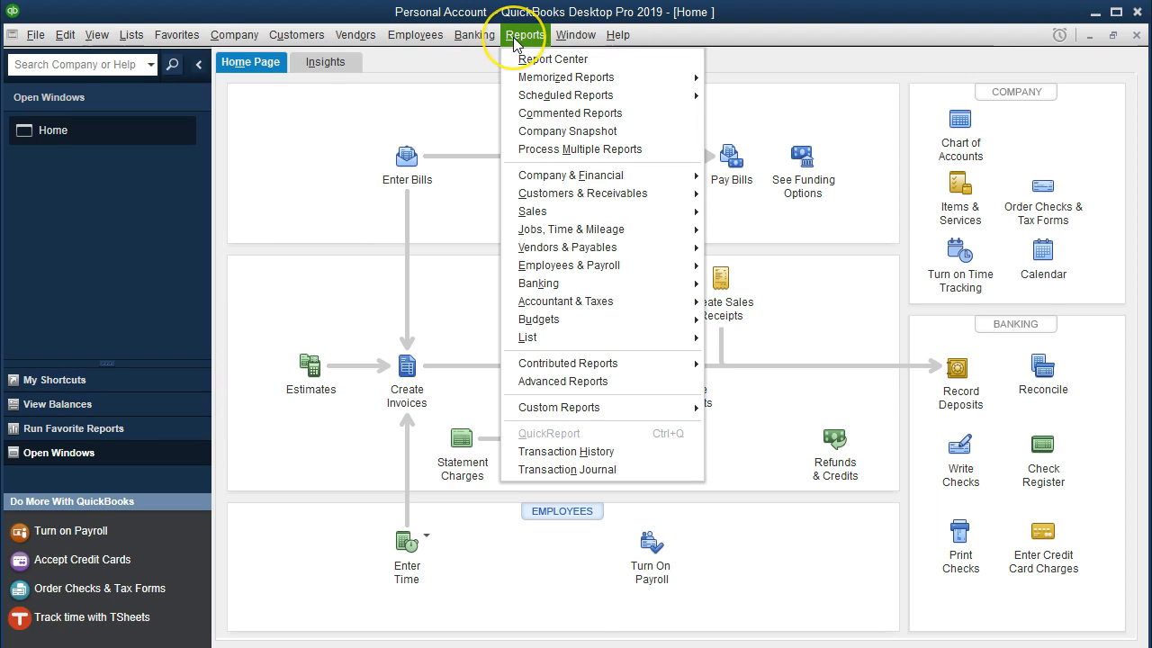
pyautogui.moveTo(572, 174)
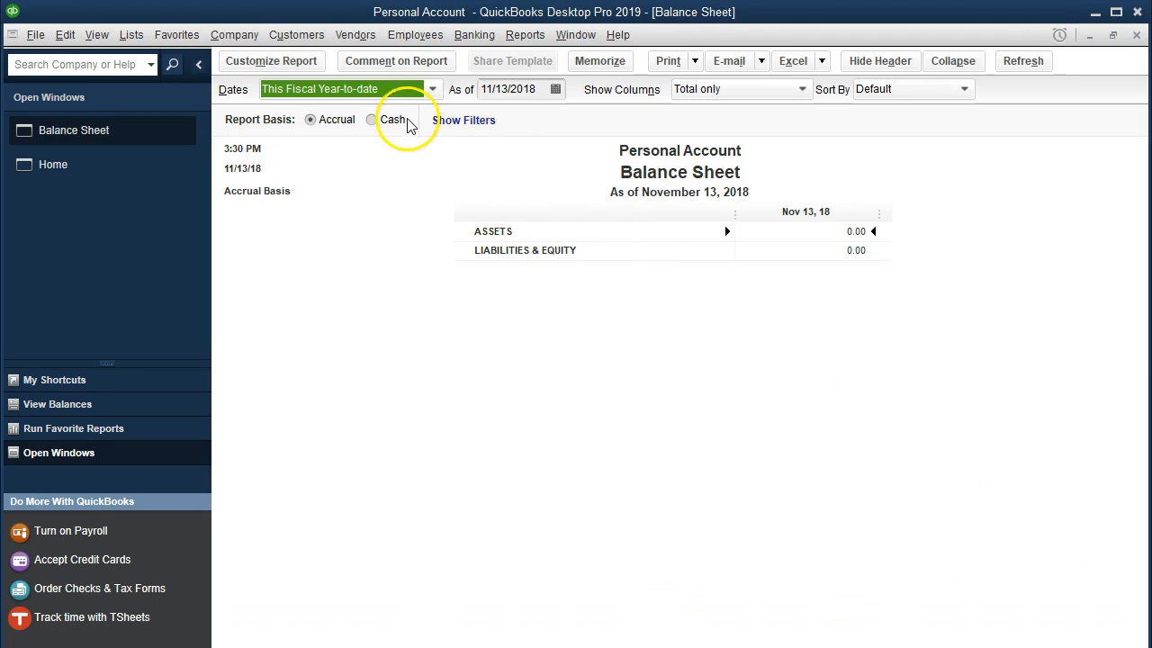
# Set the report date range to 01/01/2020 through 12/31/2020 in Customize Report.
pyautogui.click(270, 62)
pyautogui.write('0')
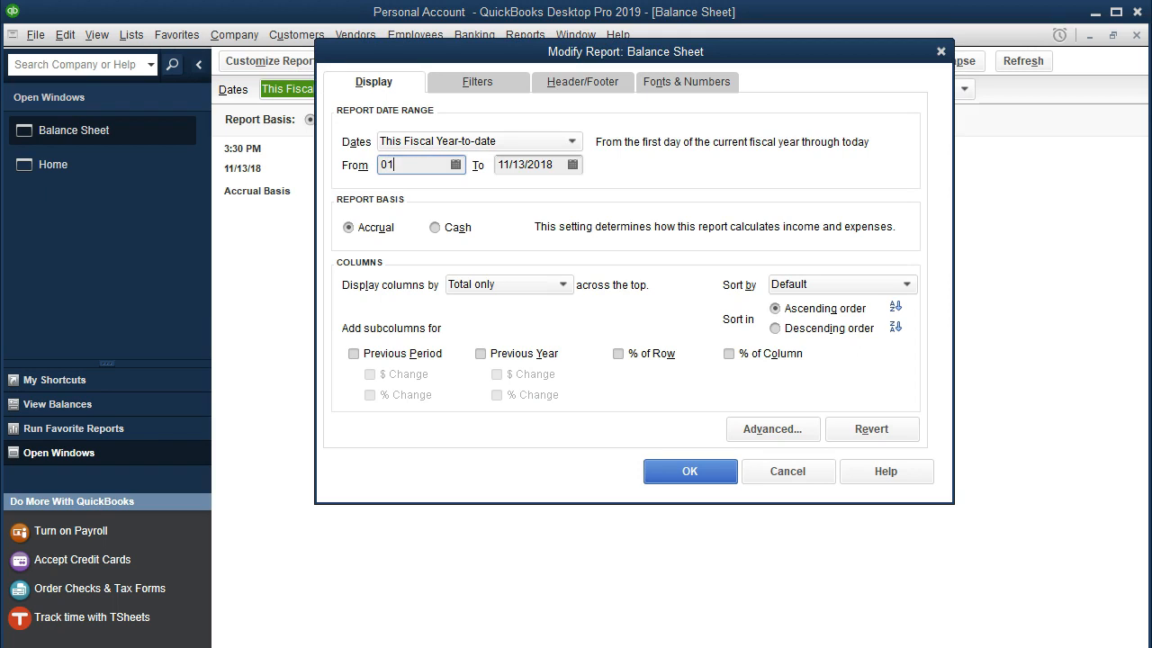
pyautogui.write('12312')
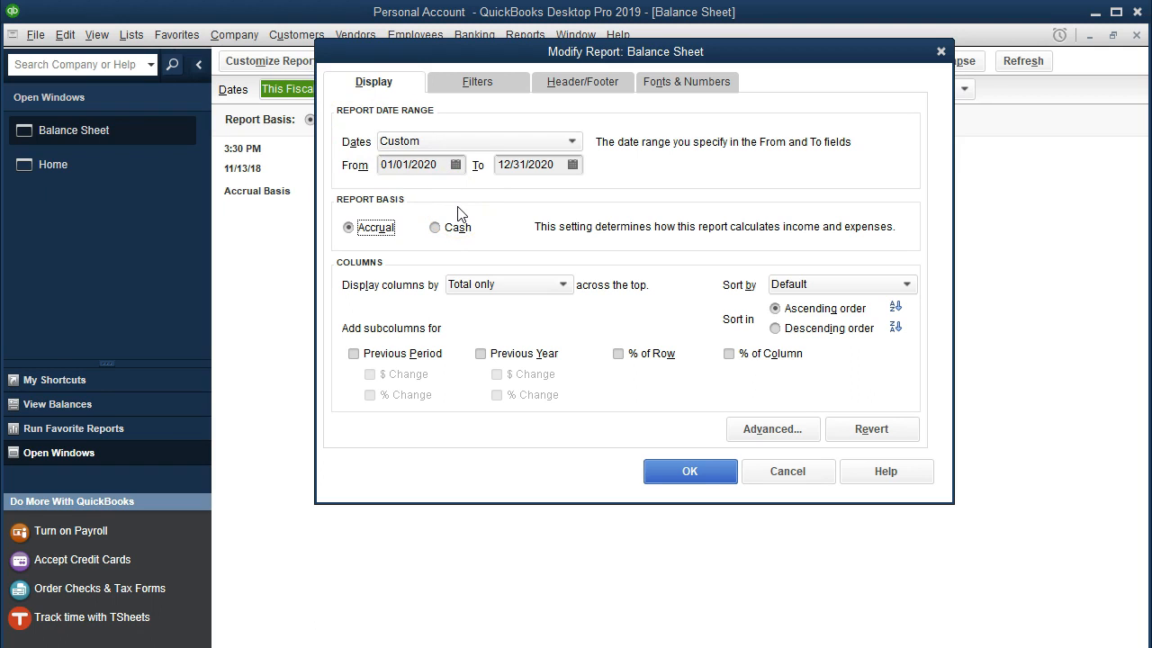
# Change the column label font to Arial Bold size 11 under Fonts & Numbers.
pyautogui.click(688, 83)
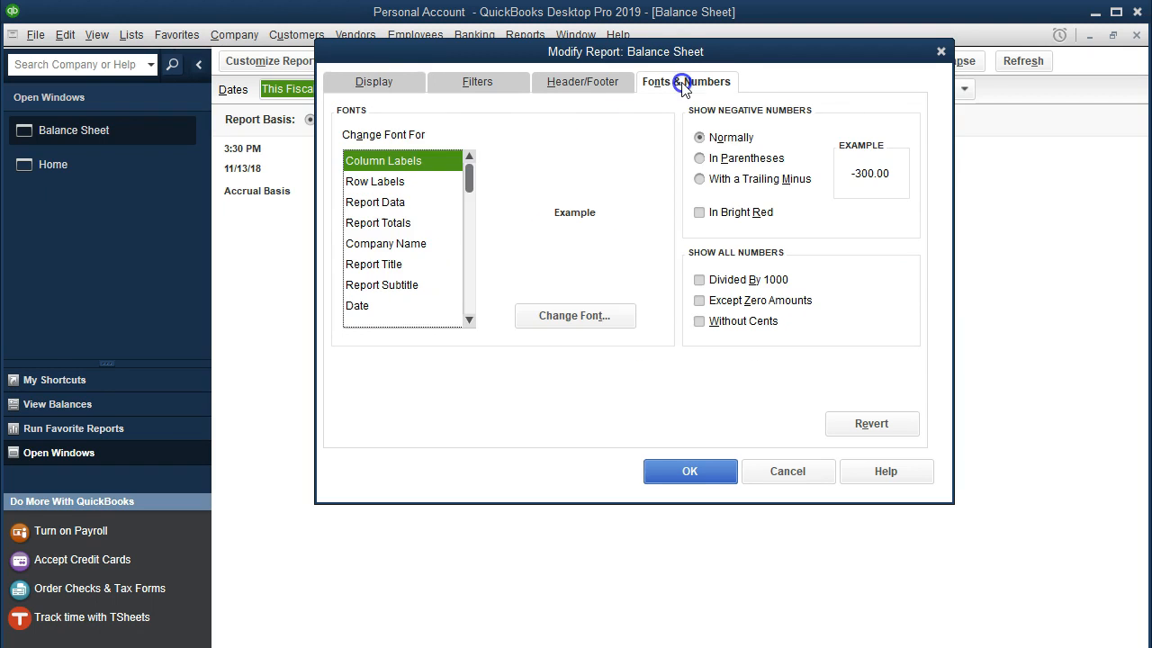
pyautogui.click(574, 315)
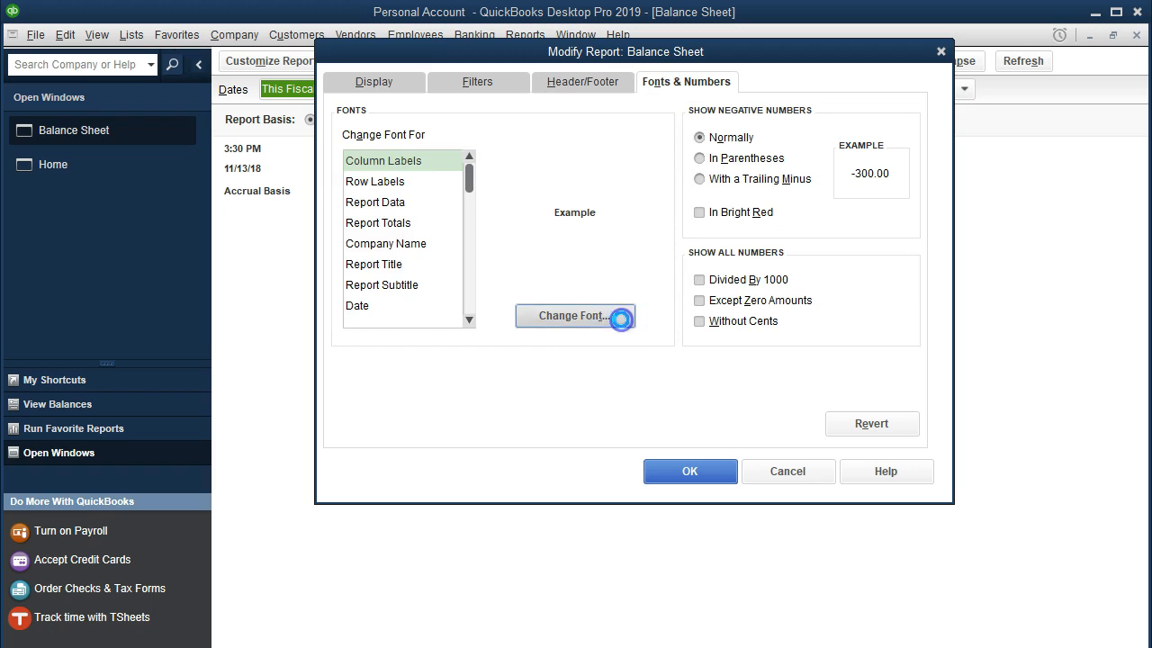
pyautogui.click(573, 315)
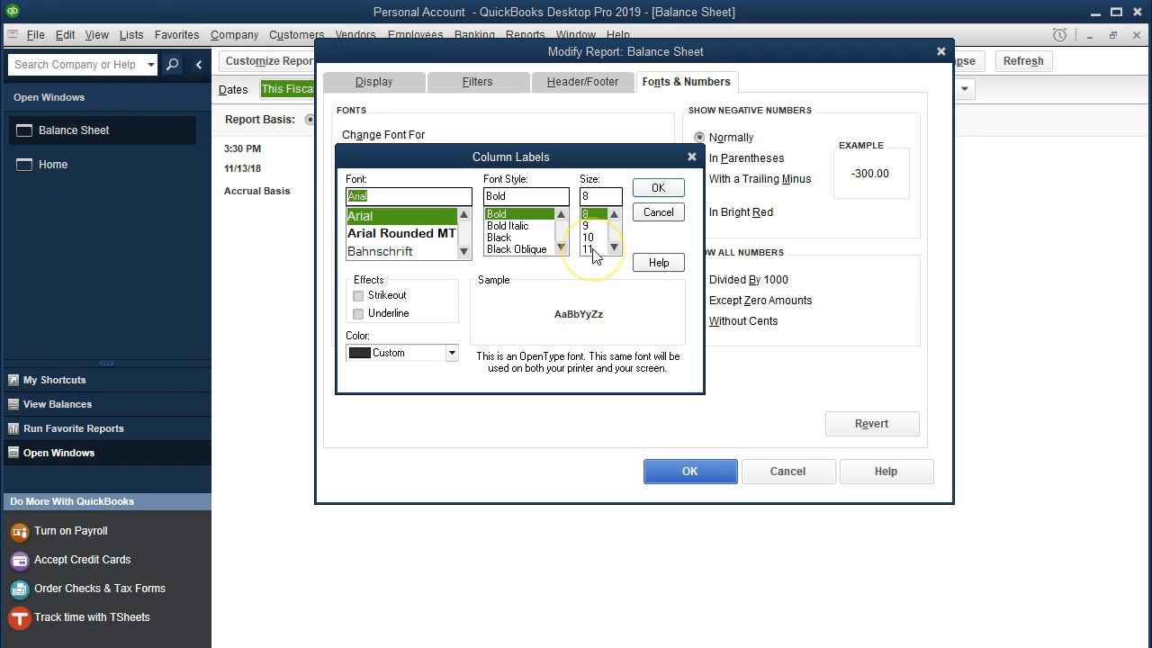
pyautogui.click(587, 248)
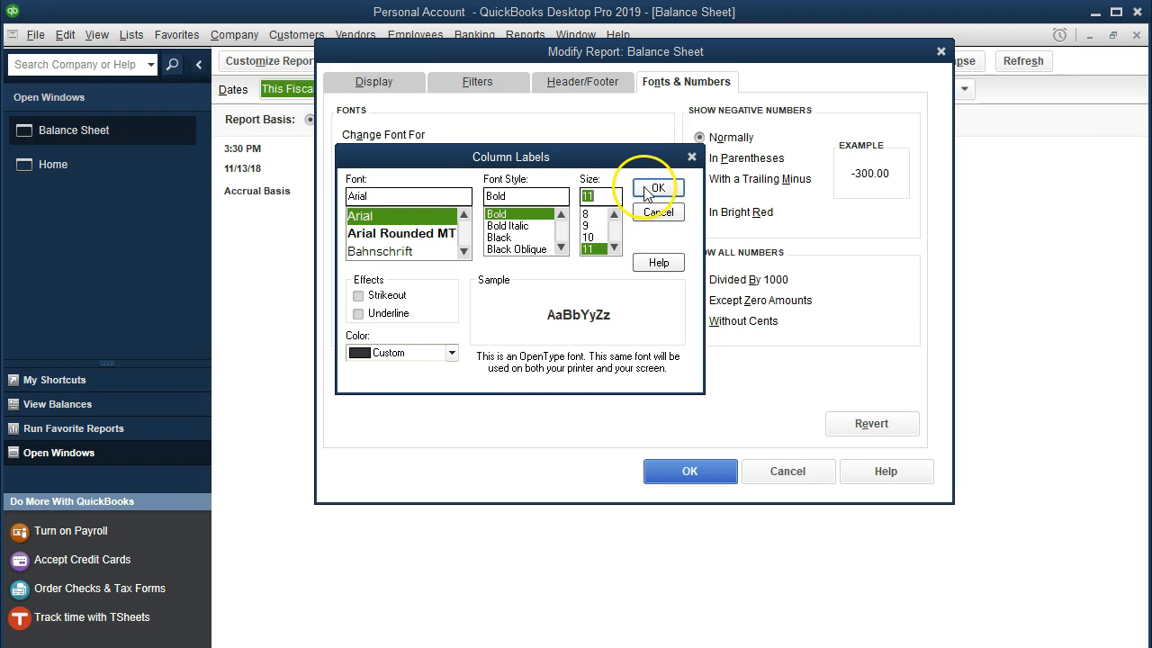
pyautogui.click(657, 187)
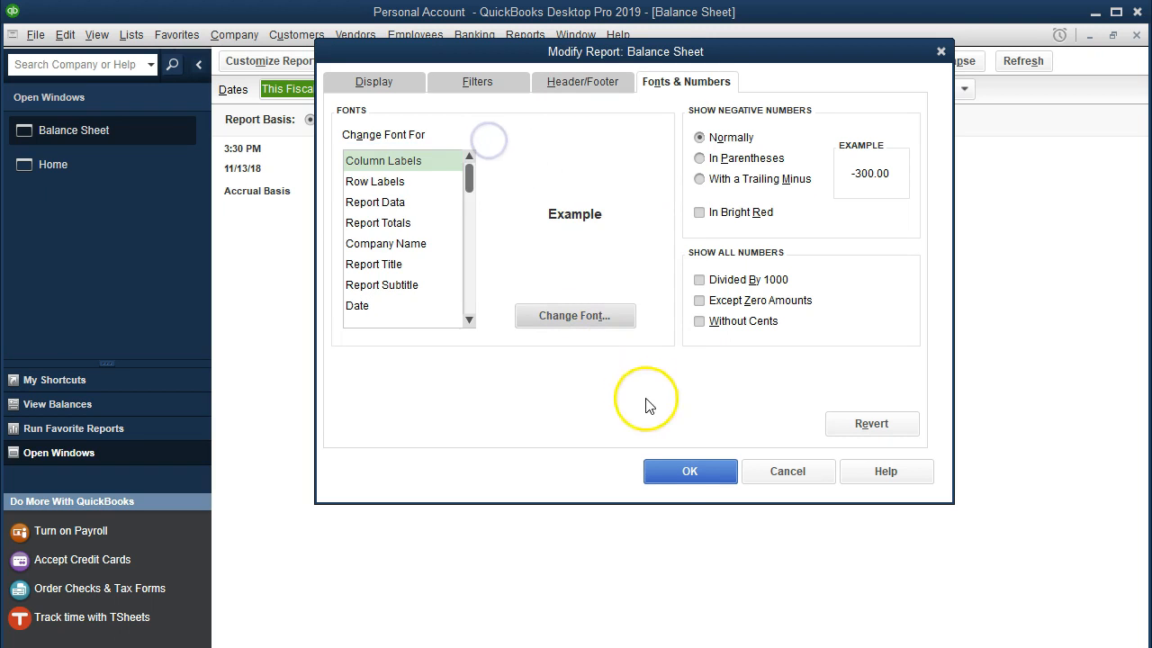
# Apply the customization so the Balance Sheet shows as of December 31, 2020.
pyautogui.click(689, 471)
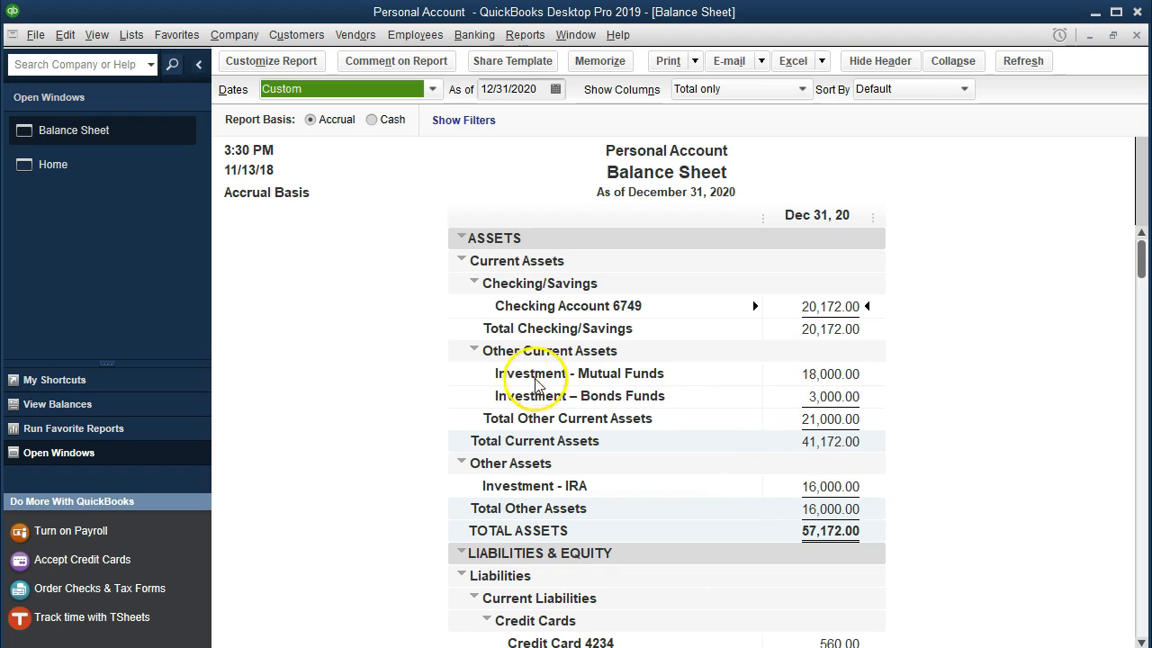
pyautogui.moveTo(680, 376)
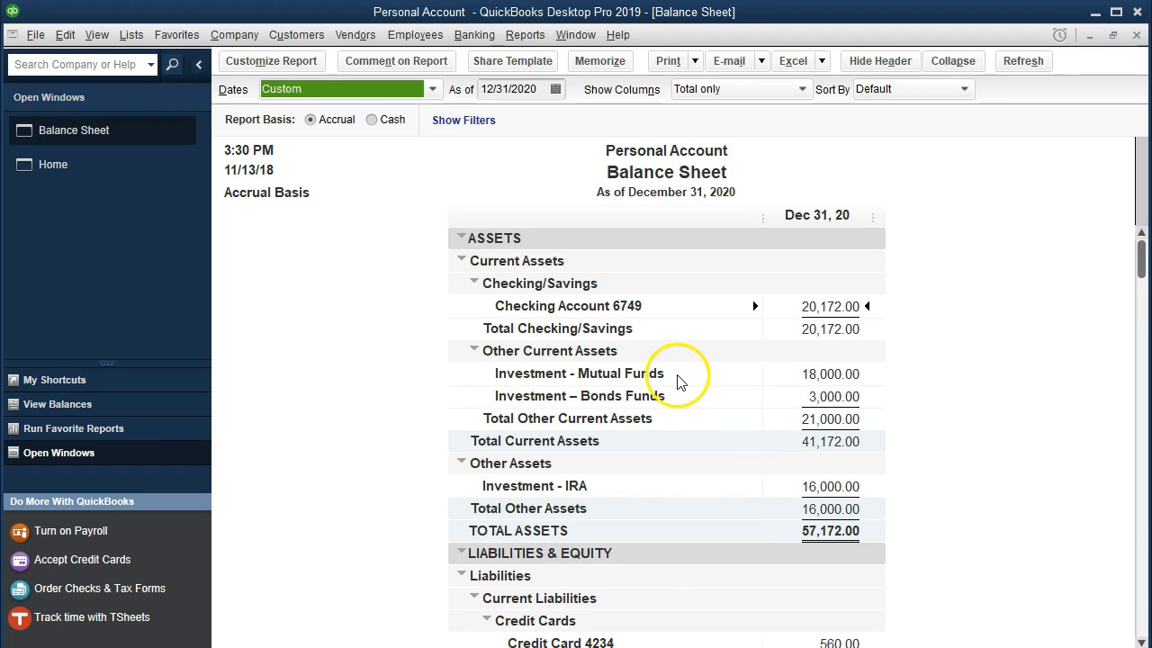
pyautogui.moveTo(698, 405)
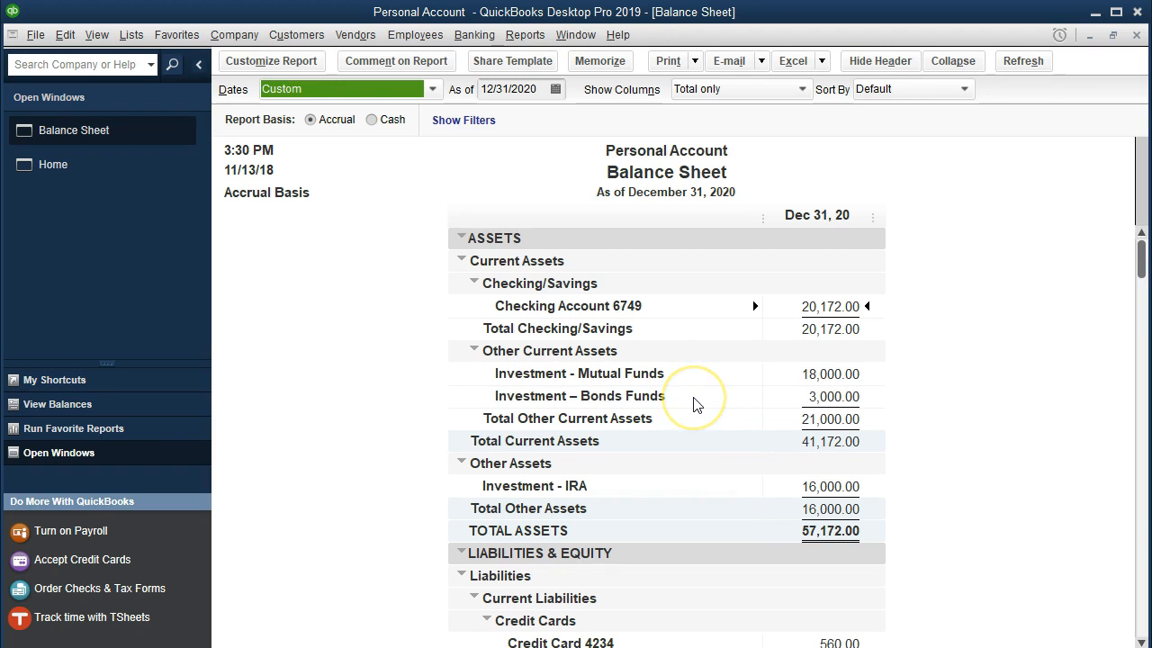
pyautogui.moveTo(634, 500)
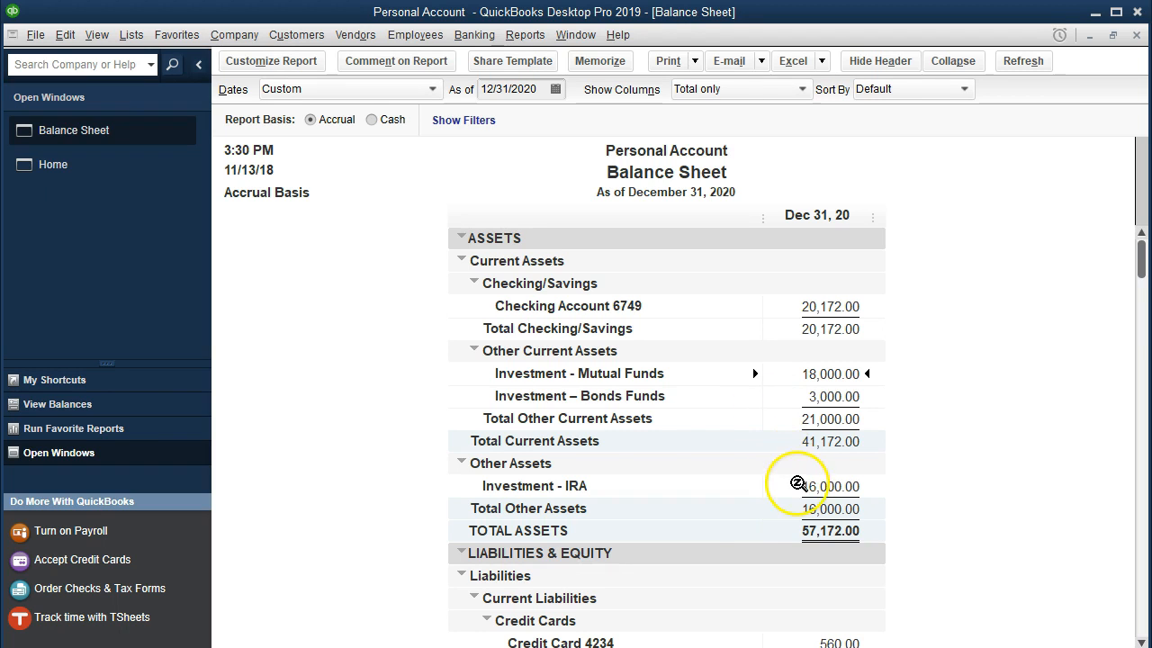
pyautogui.doubleClick(799, 486)
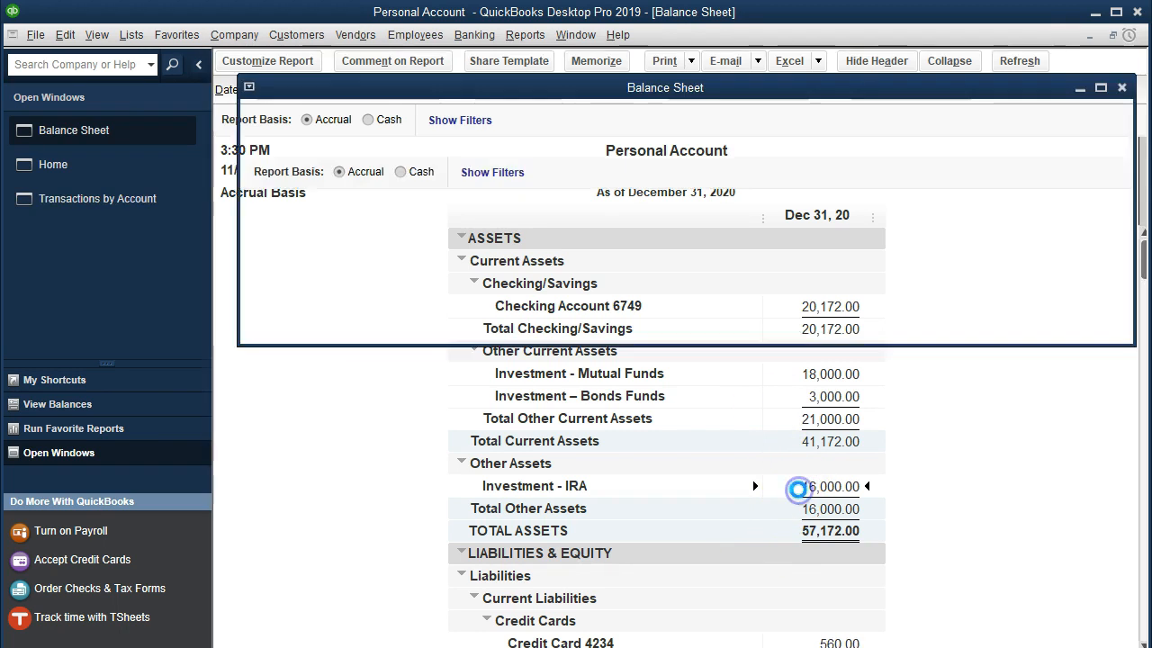
pyautogui.doubleClick(799, 486)
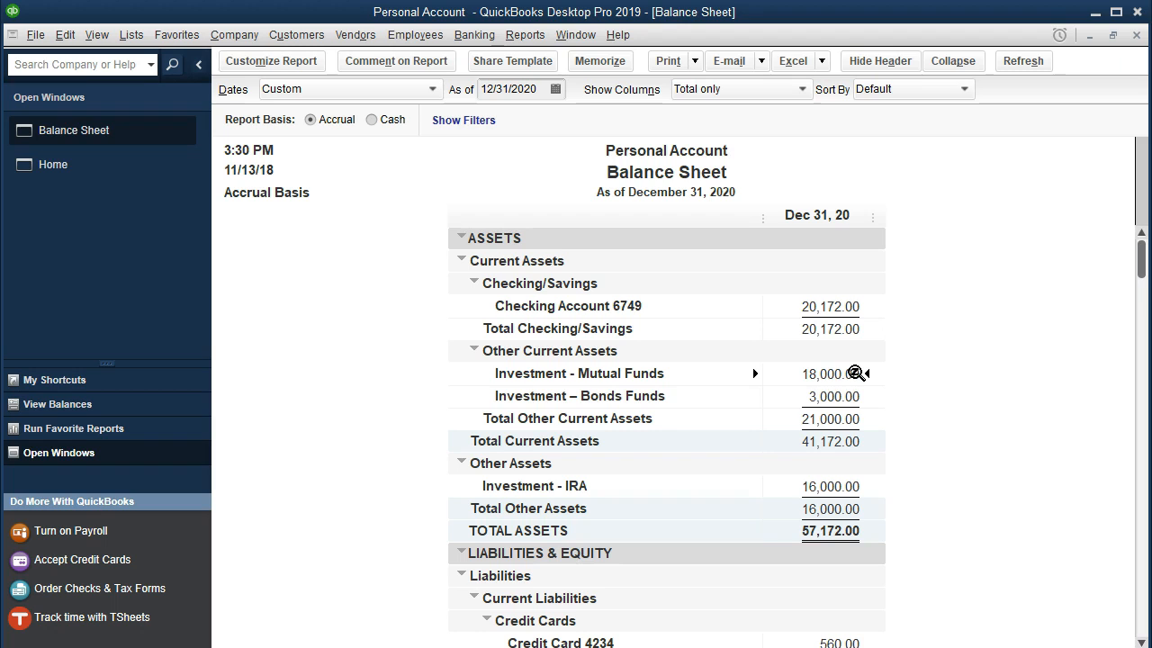
pyautogui.moveTo(832, 407)
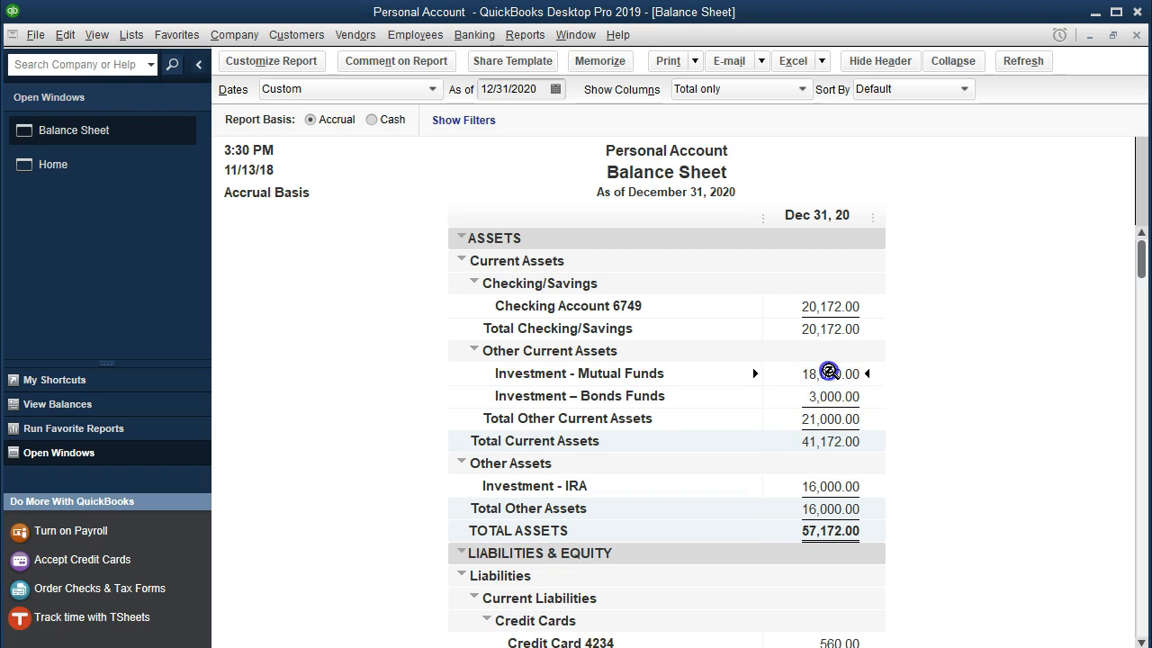
pyautogui.doubleClick(827, 372)
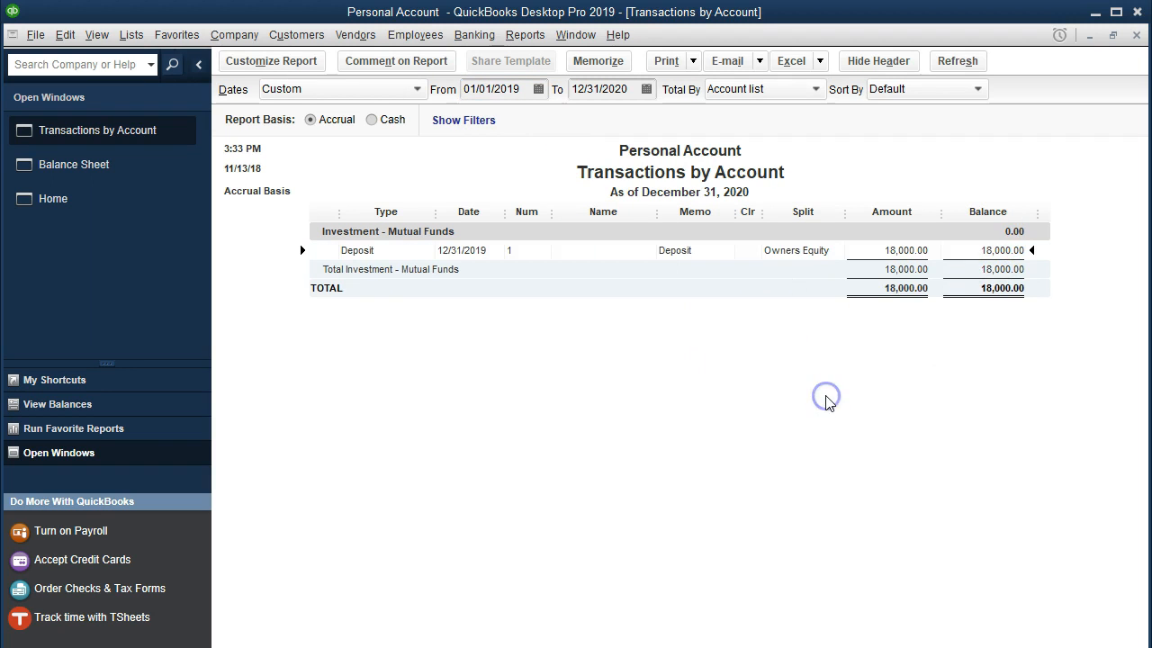
pyautogui.moveTo(622, 183)
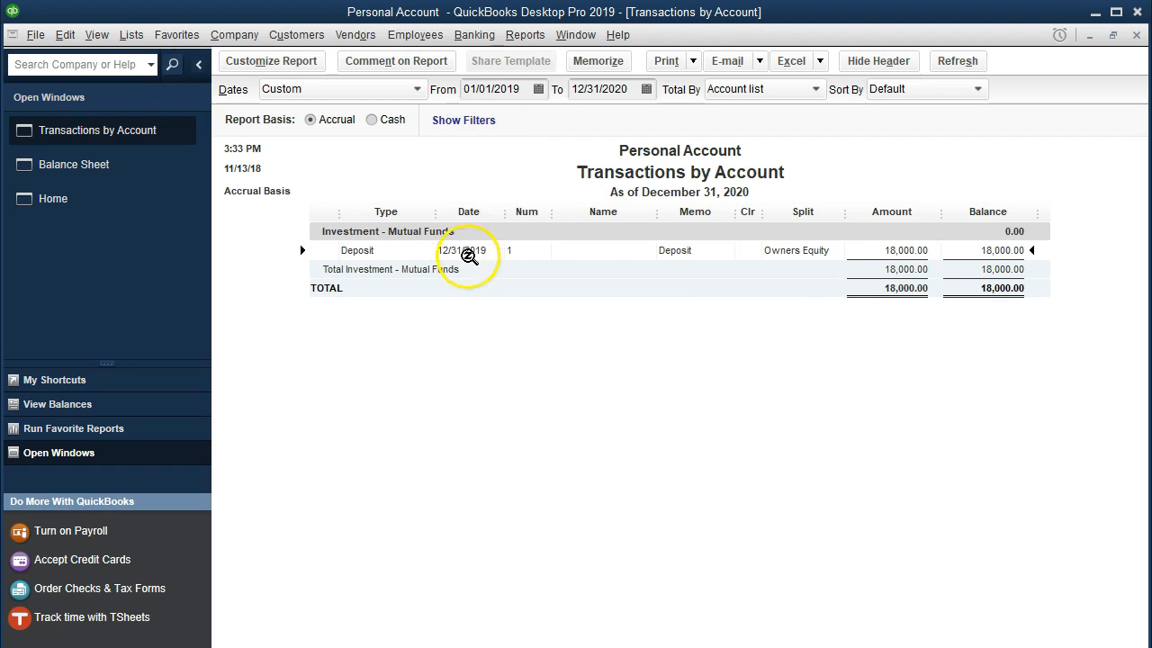
pyautogui.moveTo(548, 324)
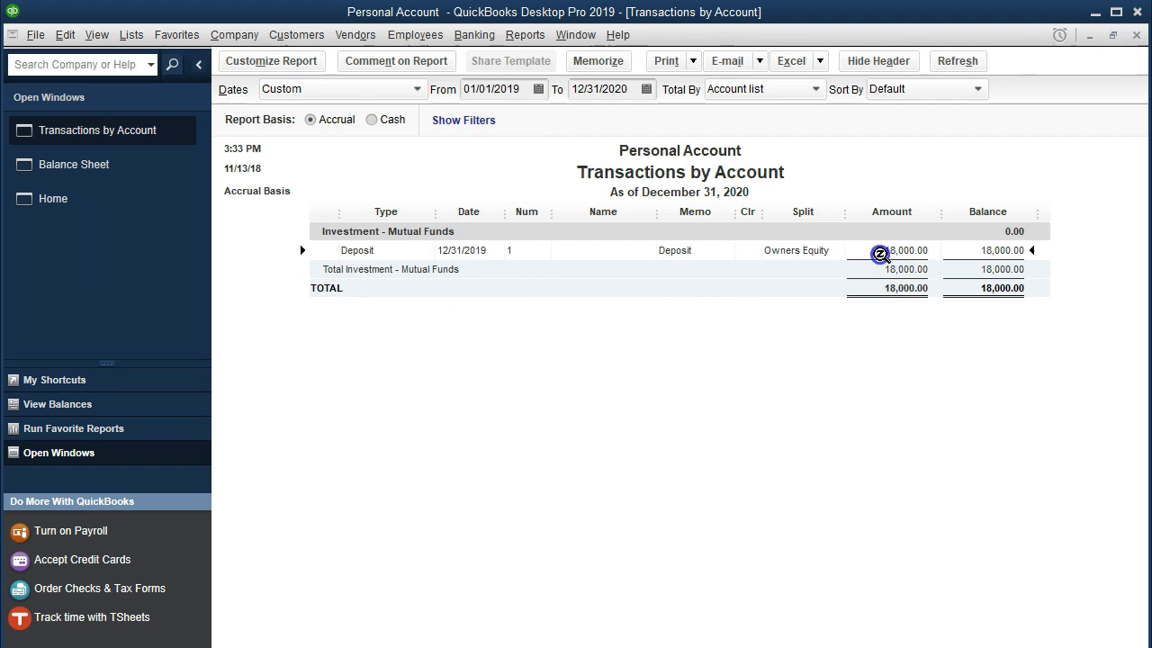
# Drill into the 18,000.00 Mutual Funds deposit from Transactions by Account.
pyautogui.doubleClick(886, 250)
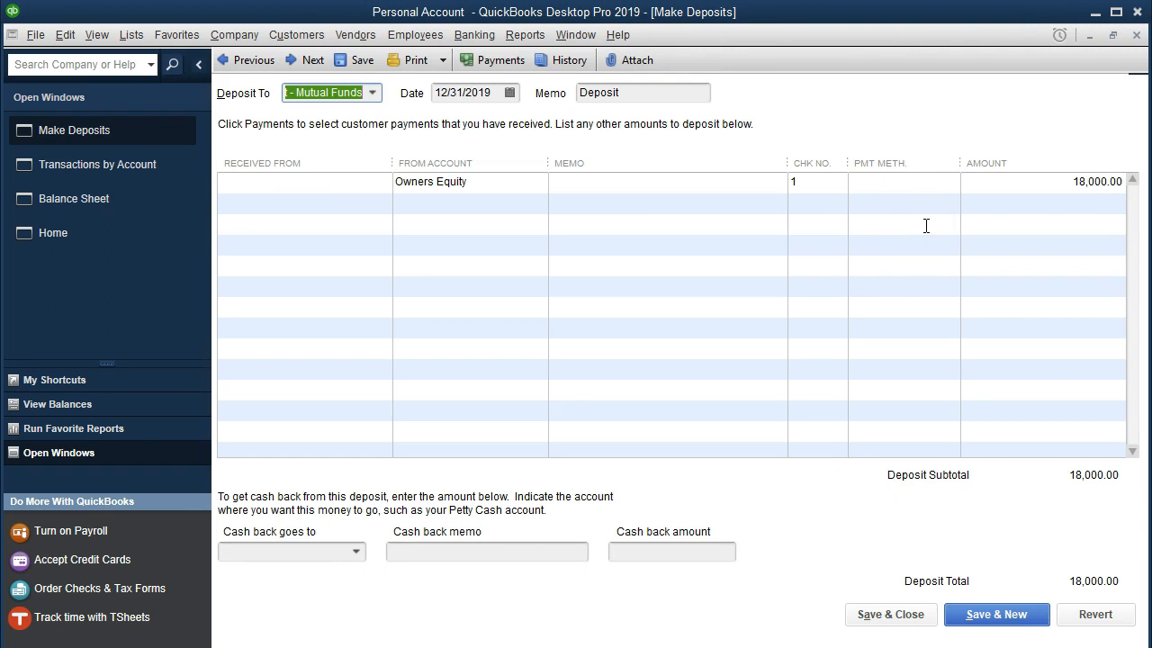
pyautogui.moveTo(896, 428)
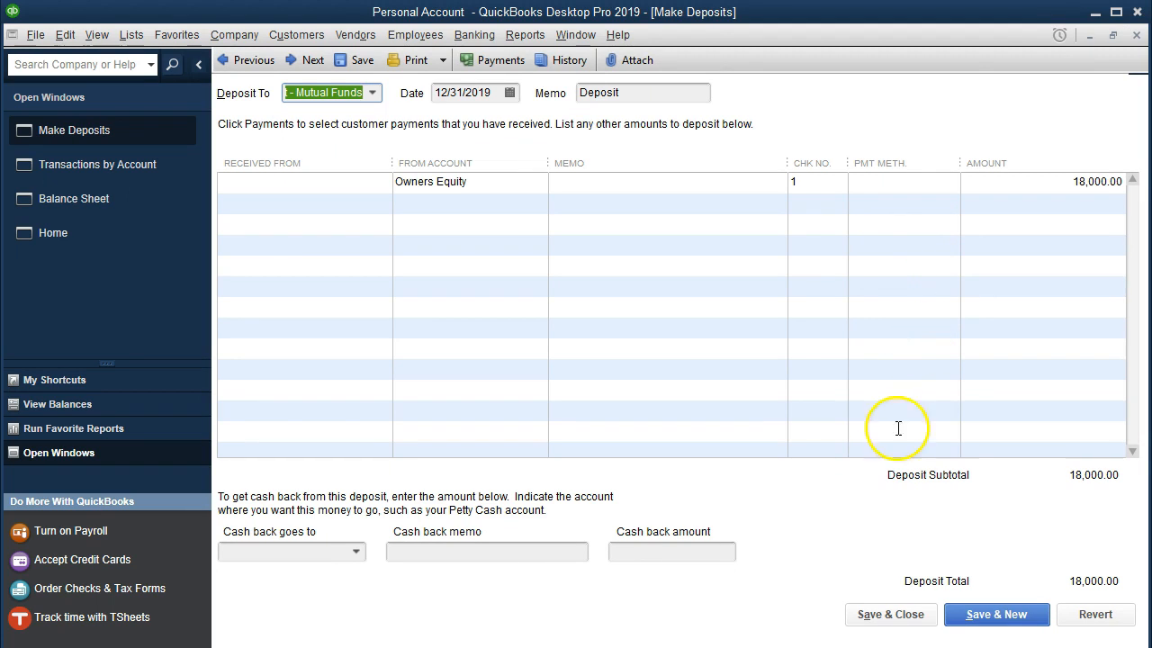
pyautogui.moveTo(868, 266)
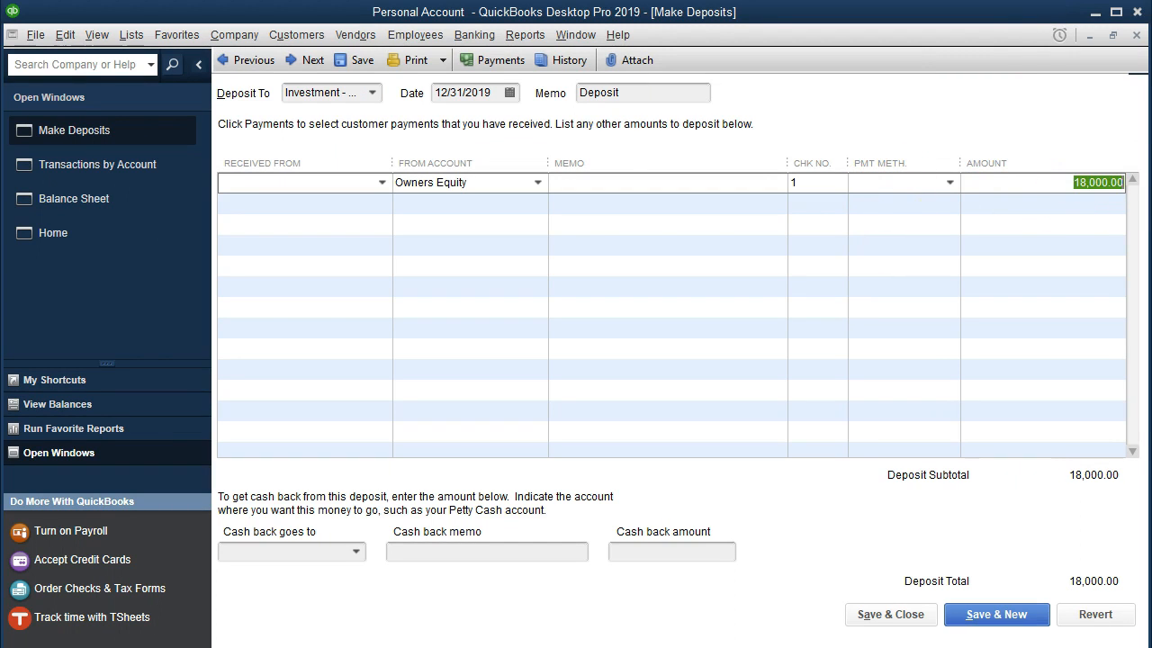
# Record the Mutual Funds deposit at 28,353.00, accepting the retained earnings warning, and return to the Balance Sheet.
pyautogui.write('28353')
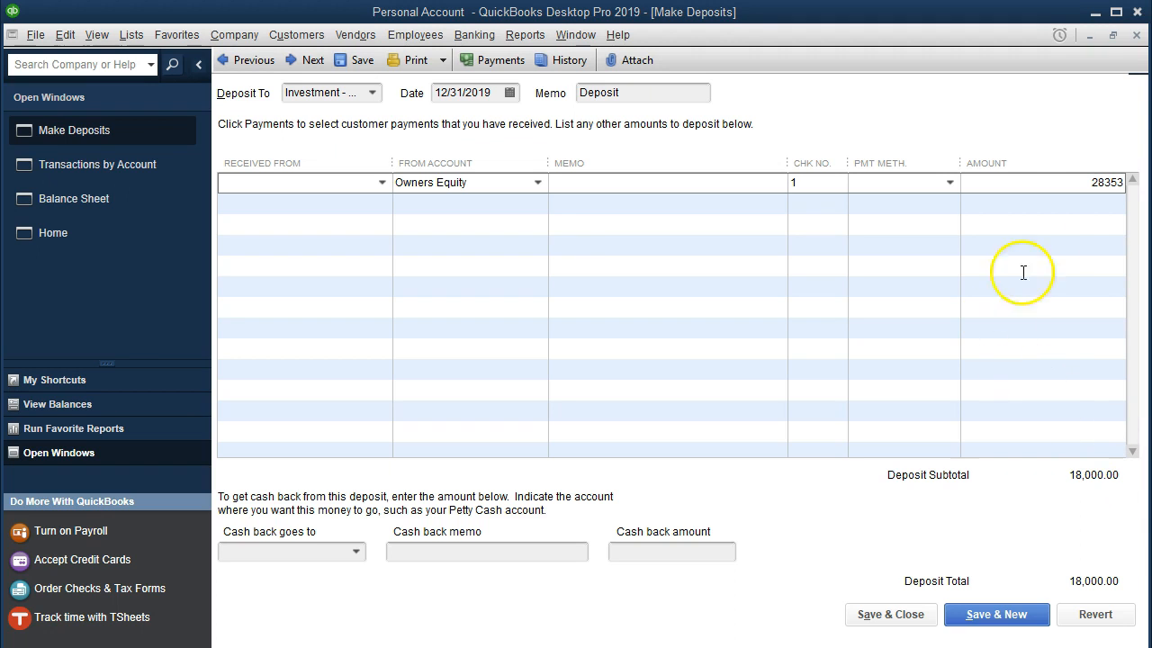
pyautogui.moveTo(990, 549)
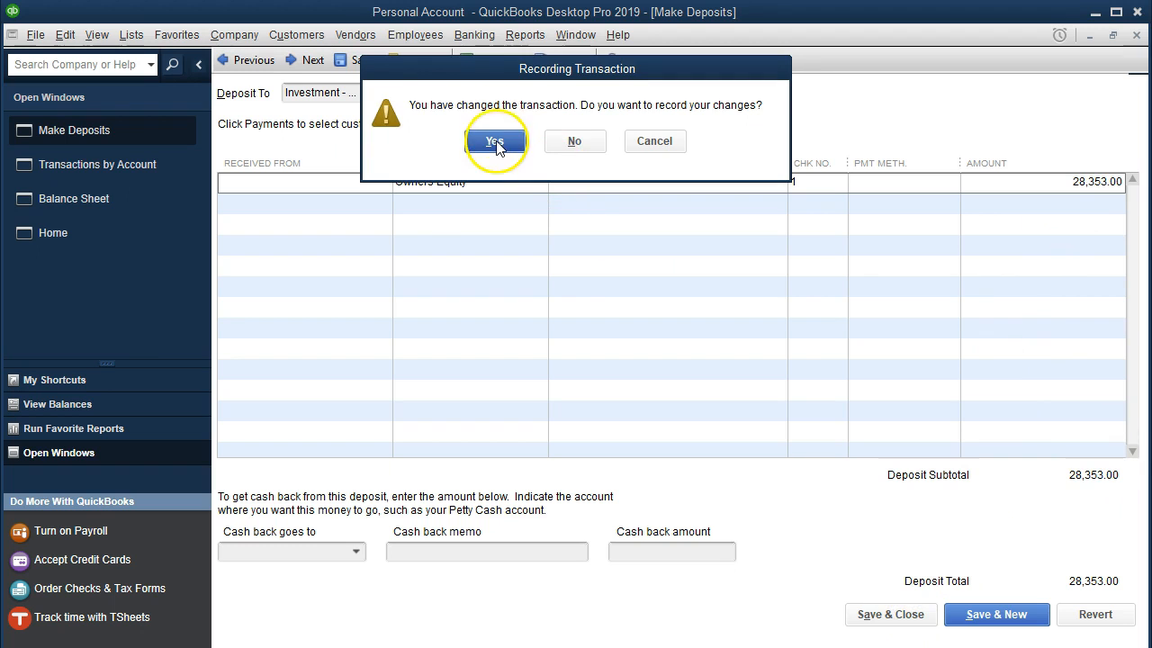
pyautogui.click(493, 140)
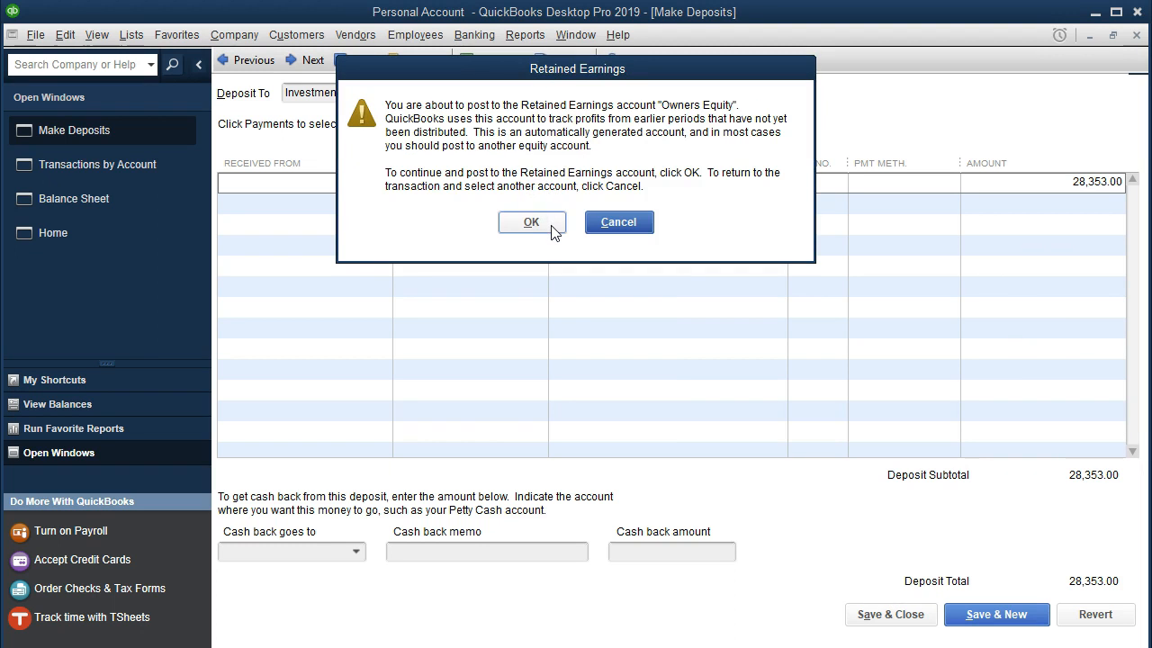
pyautogui.click(531, 223)
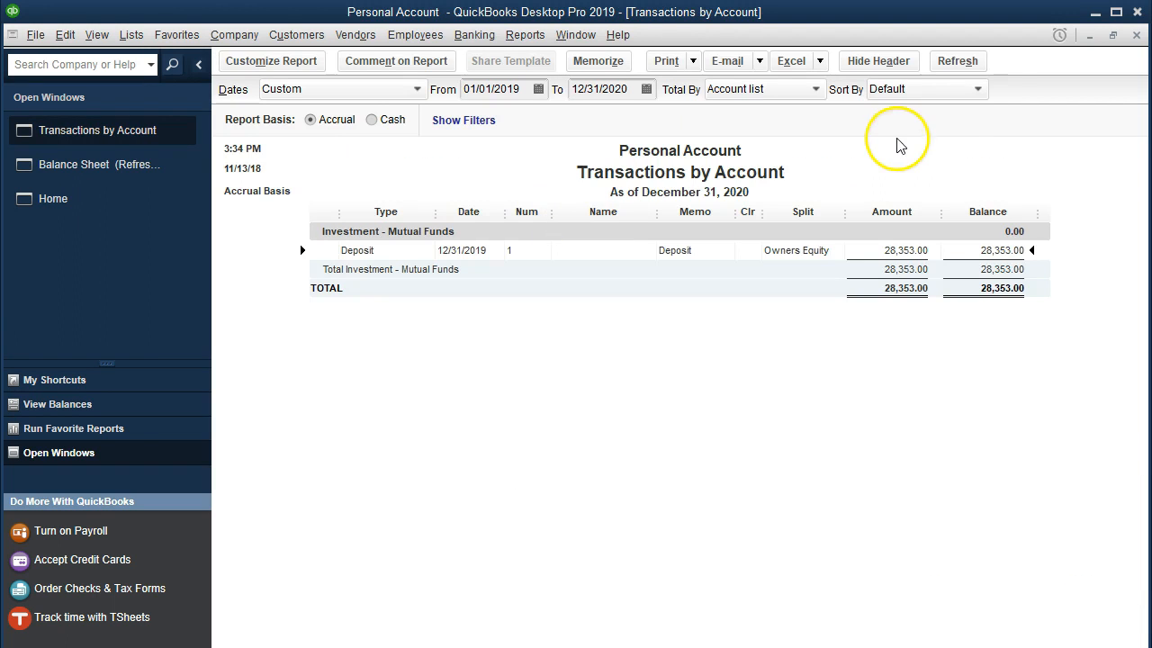
pyautogui.click(83, 164)
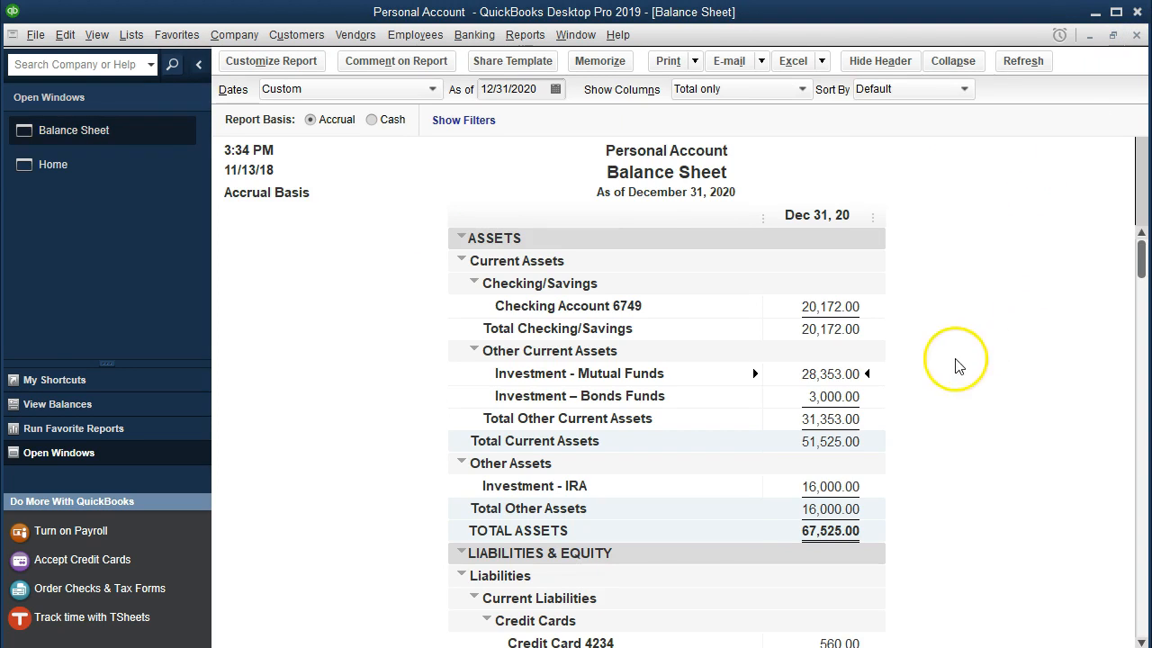
pyautogui.moveTo(846, 376)
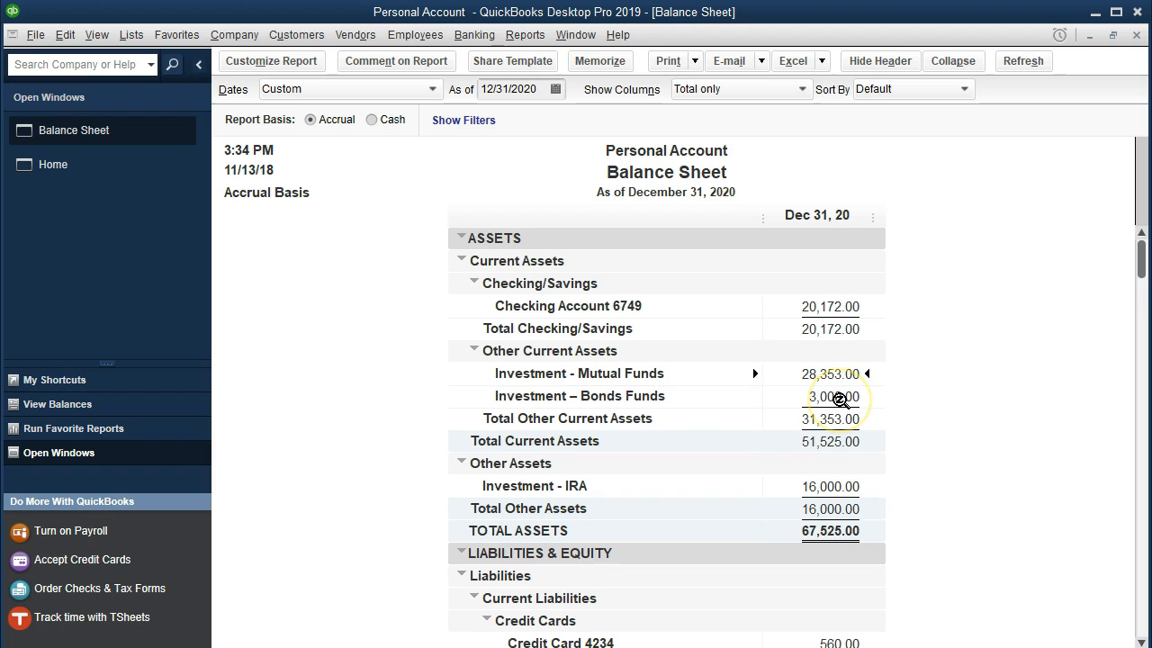
# Drill into the Bonds Funds balance from 01/01/2019 and bring up its 3,000.00 deposit.
pyautogui.doubleClick(830, 396)
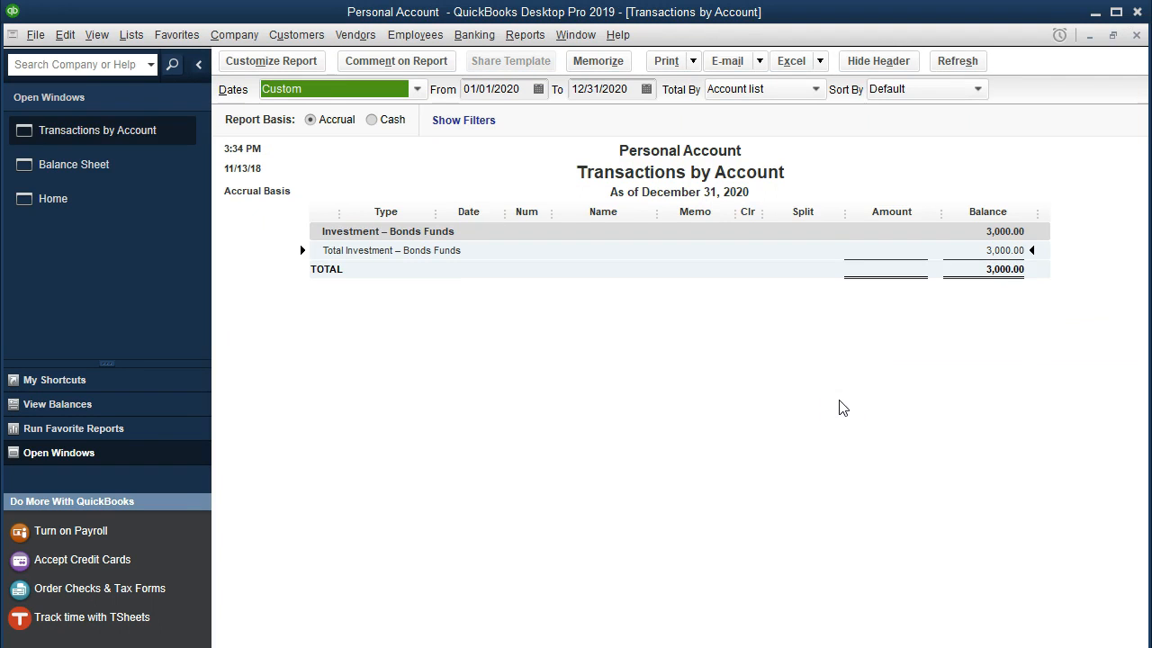
pyautogui.click(504, 88)
pyautogui.write('19')
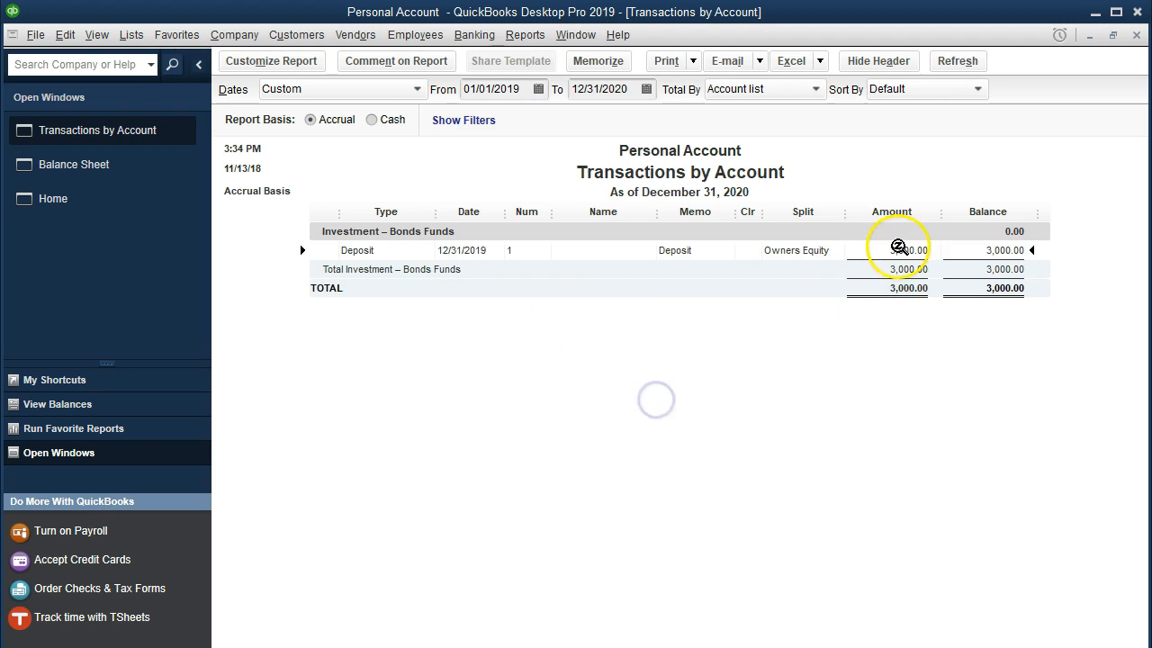
pyautogui.doubleClick(900, 249)
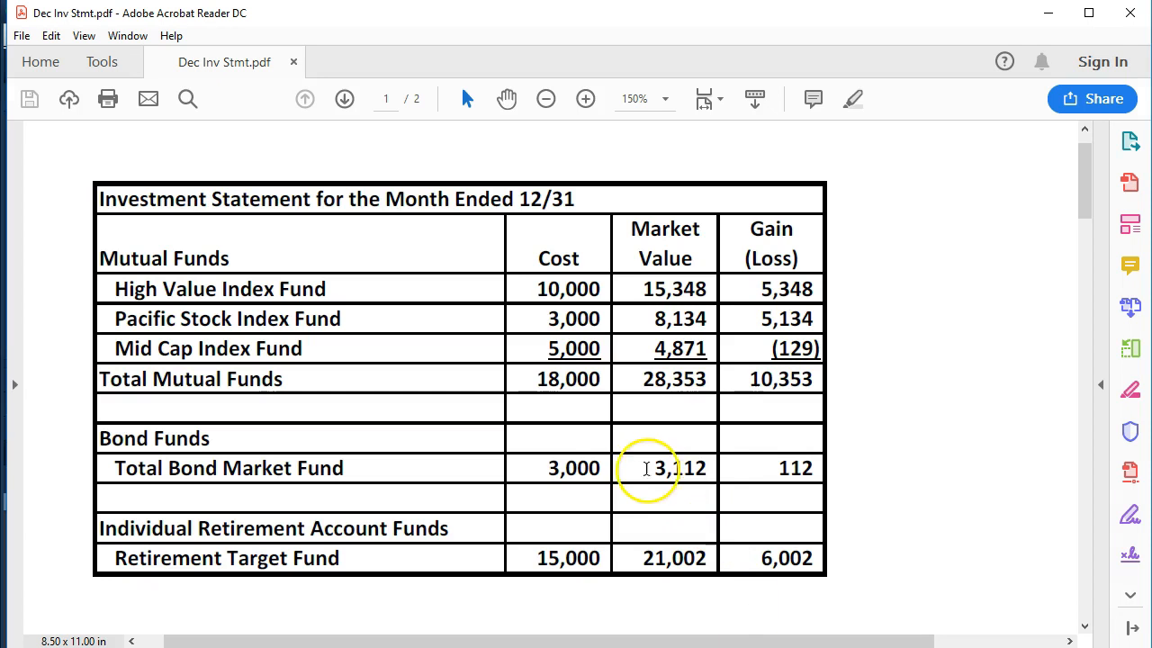
pyautogui.moveTo(640, 478)
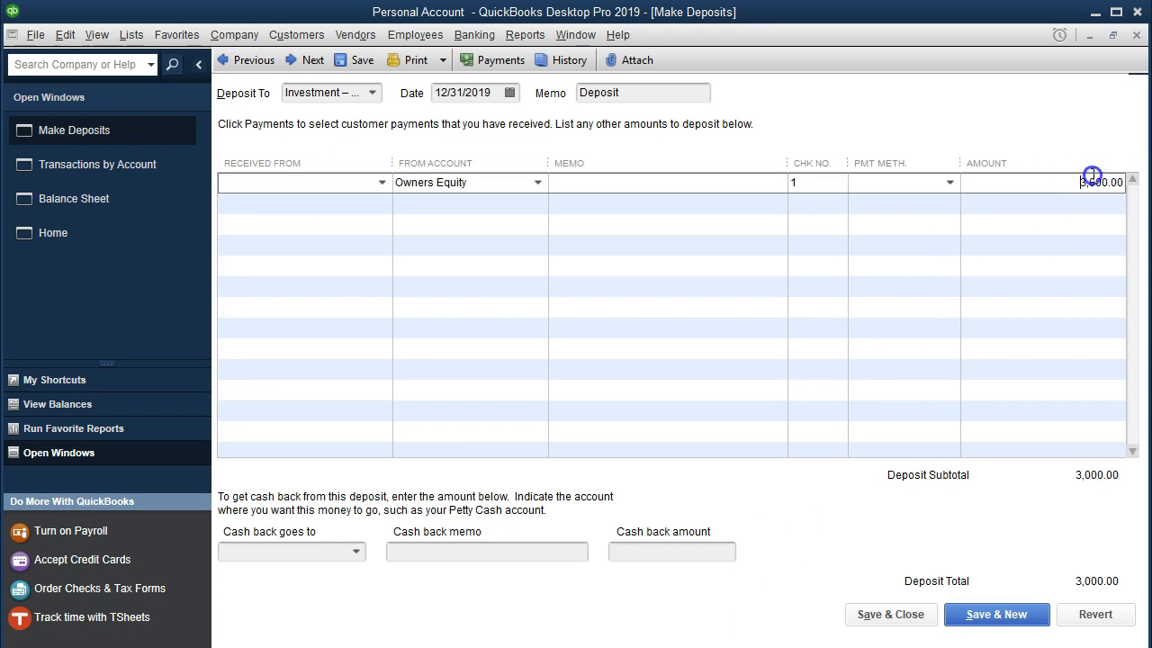
# Change the Bonds Funds deposit amount to 3,112.00 and record it despite the warnings.
pyautogui.click(1100, 182)
pyautogui.write('3,112')
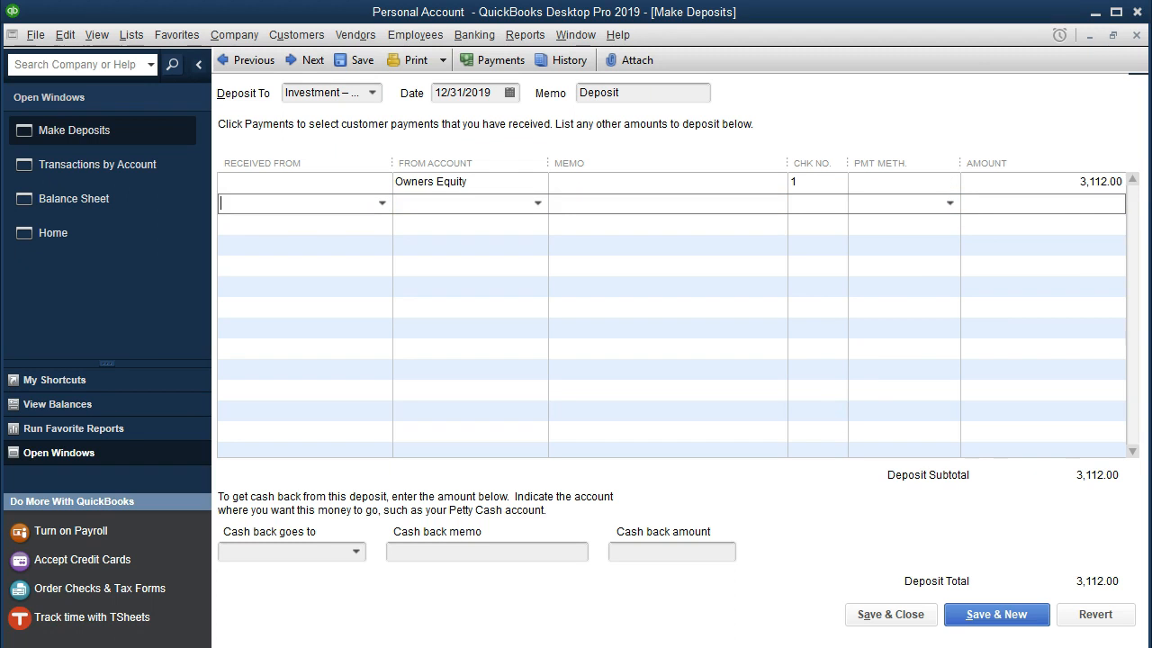
pyautogui.click(889, 616)
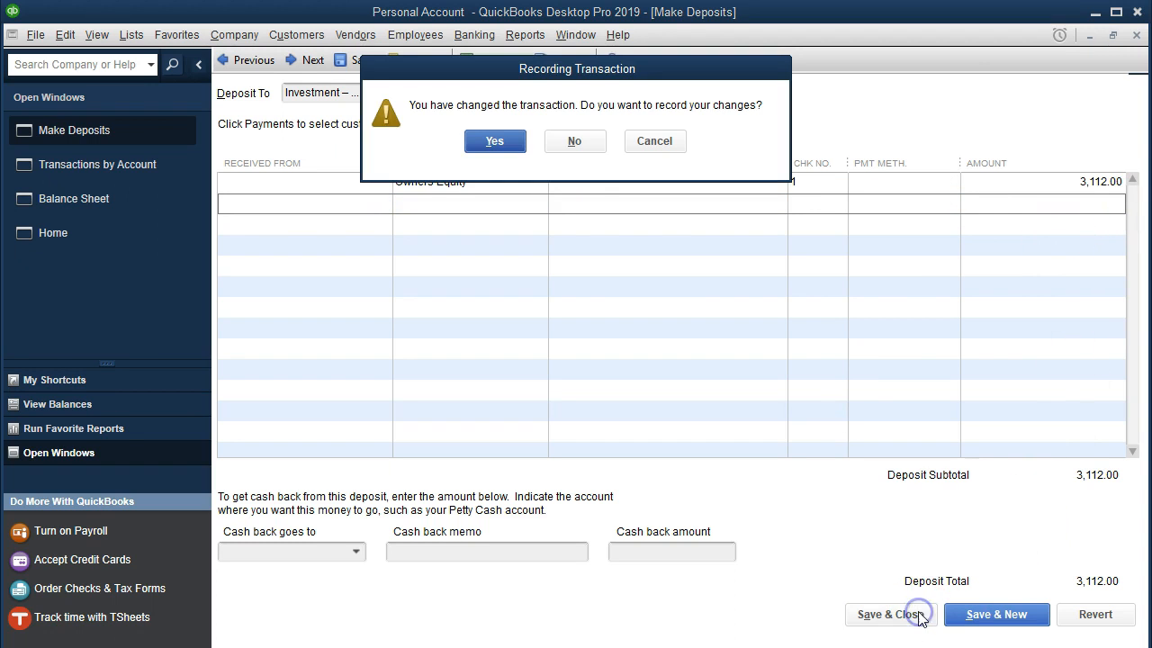
pyautogui.click(495, 141)
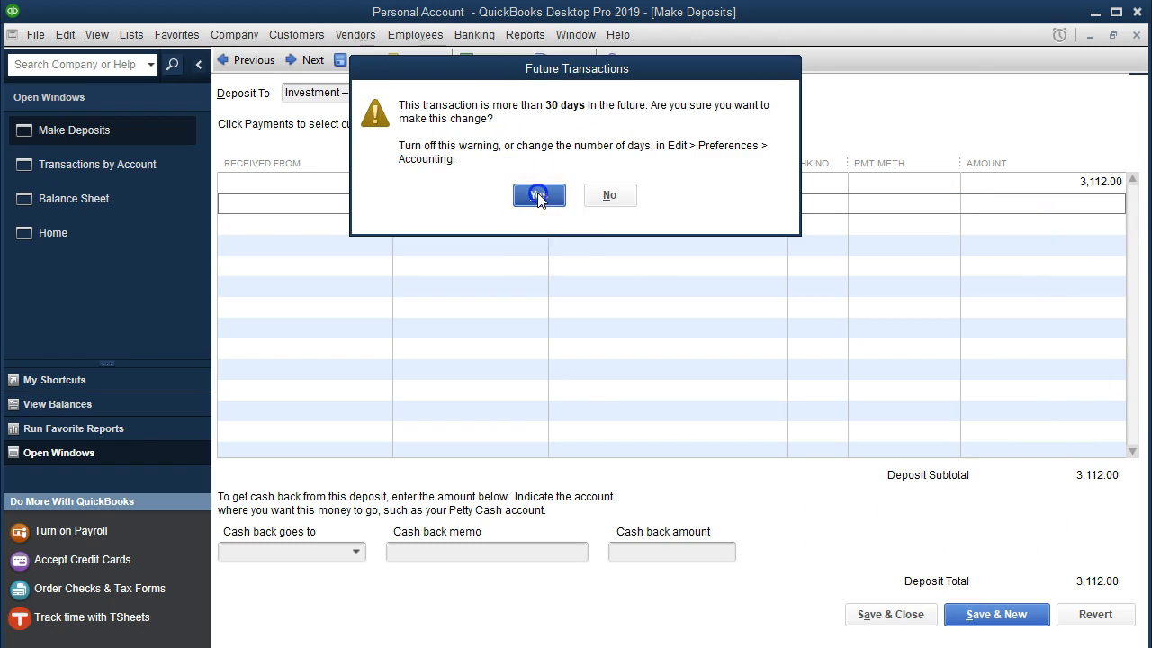
pyautogui.click(540, 194)
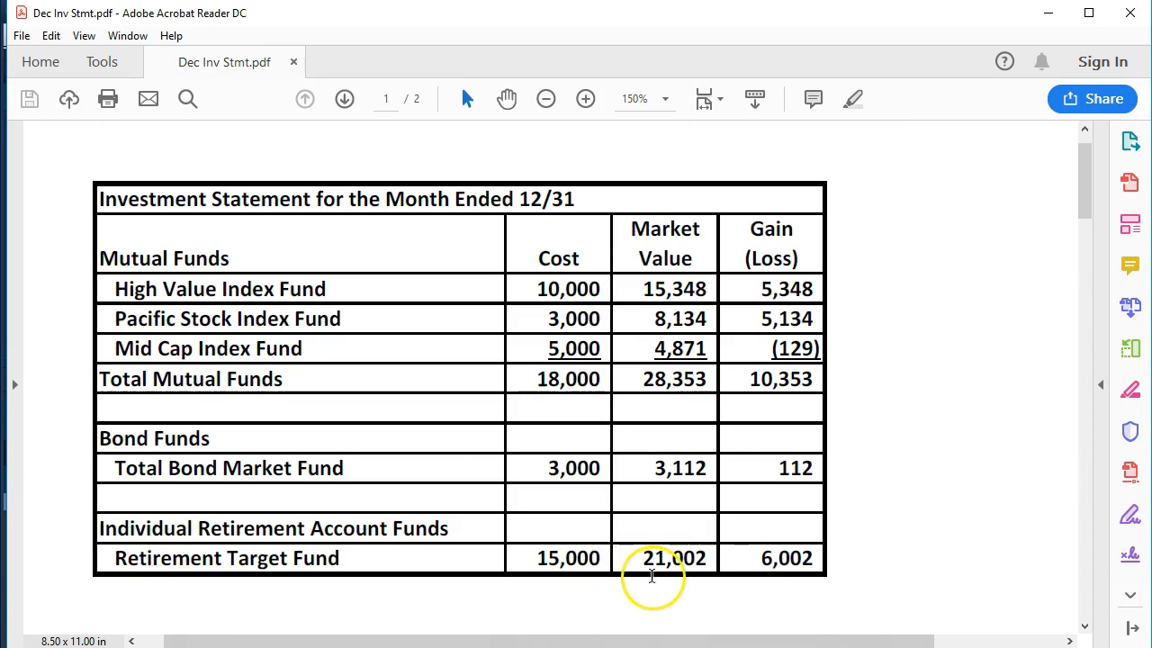
pyautogui.moveTo(673, 583)
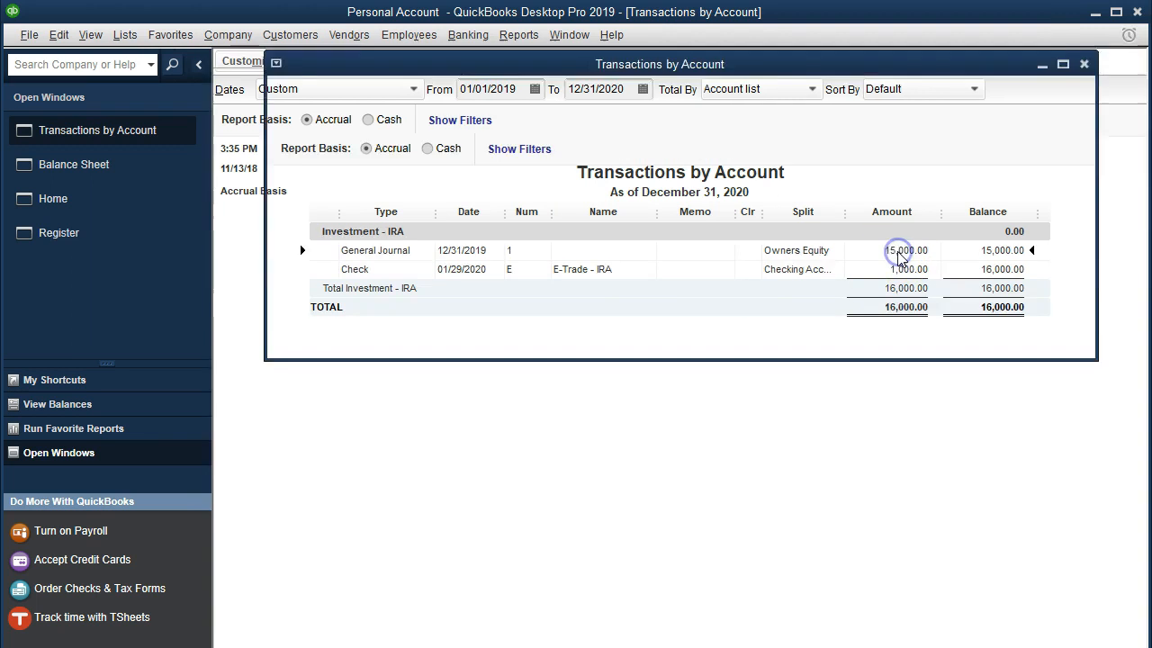
# Raise the IRA opening journal entry from 15,000.00 to 21,002.00, record it and return to the Balance Sheet.
pyautogui.doubleClick(900, 250)
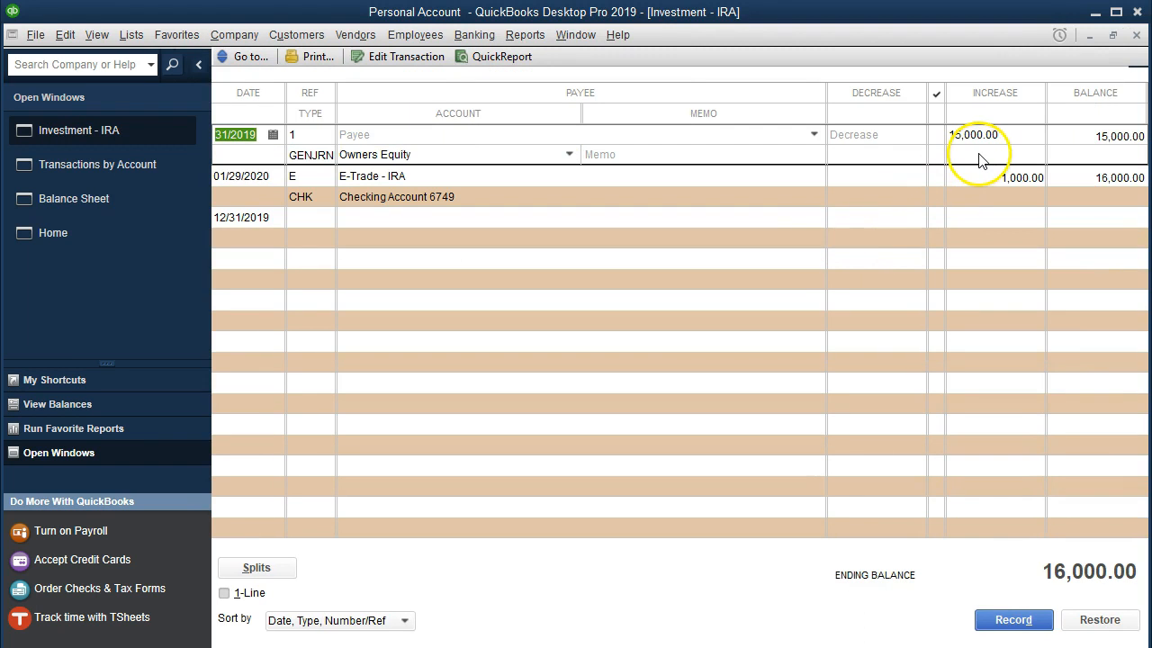
pyautogui.click(976, 133)
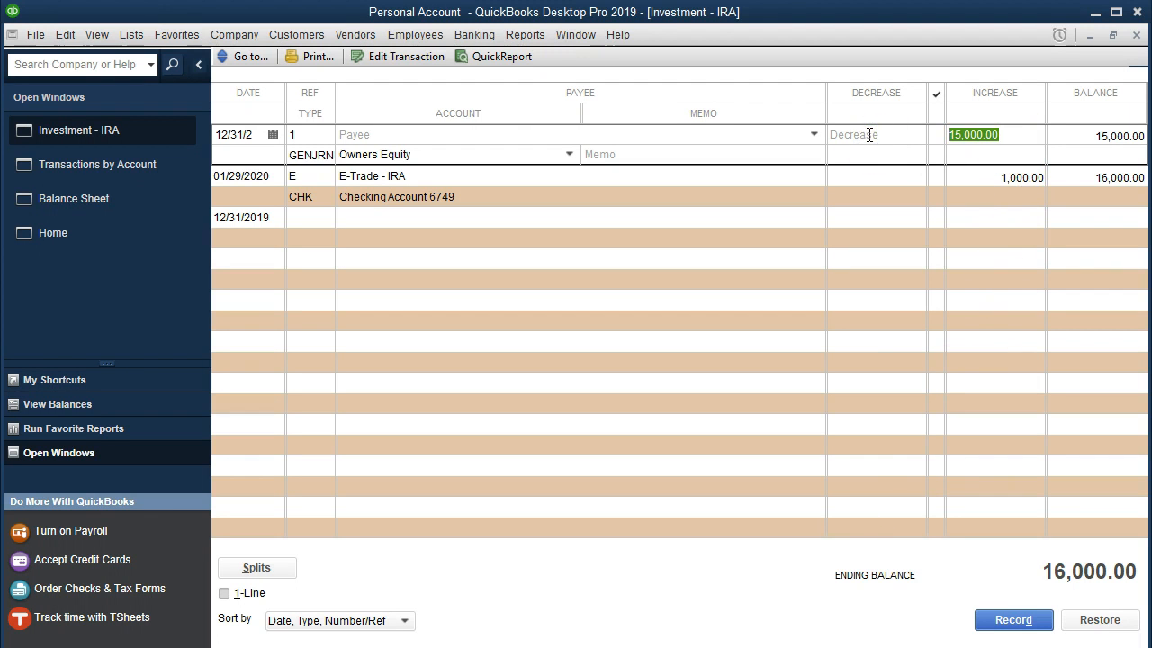
pyautogui.write('21,002.00')
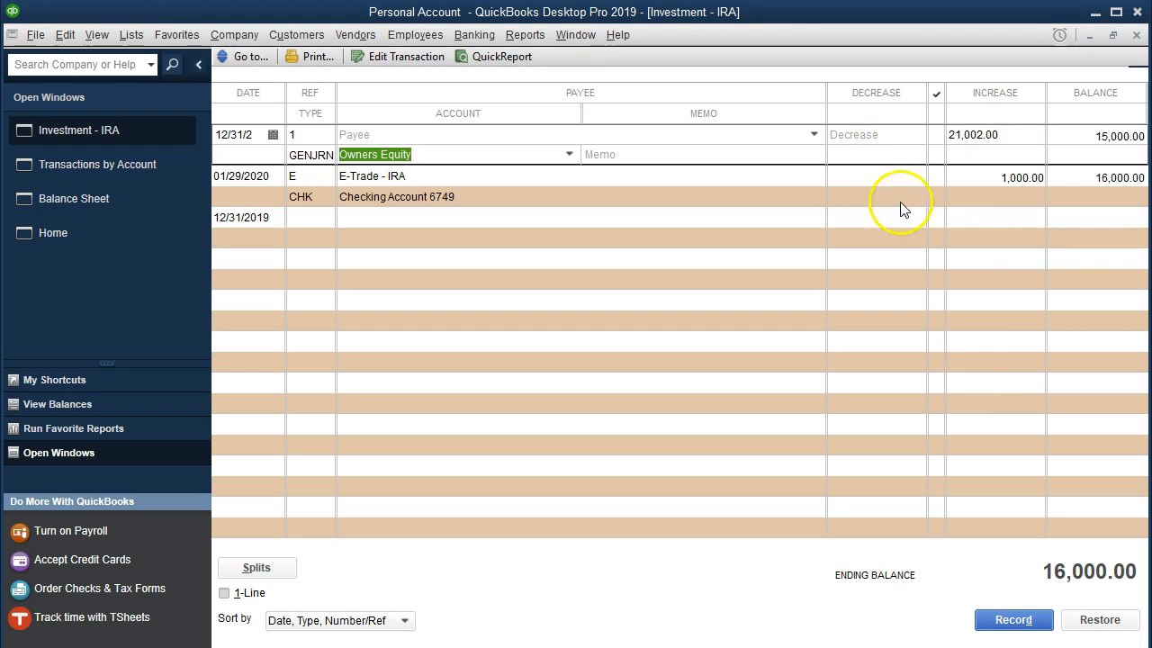
pyautogui.click(1013, 619)
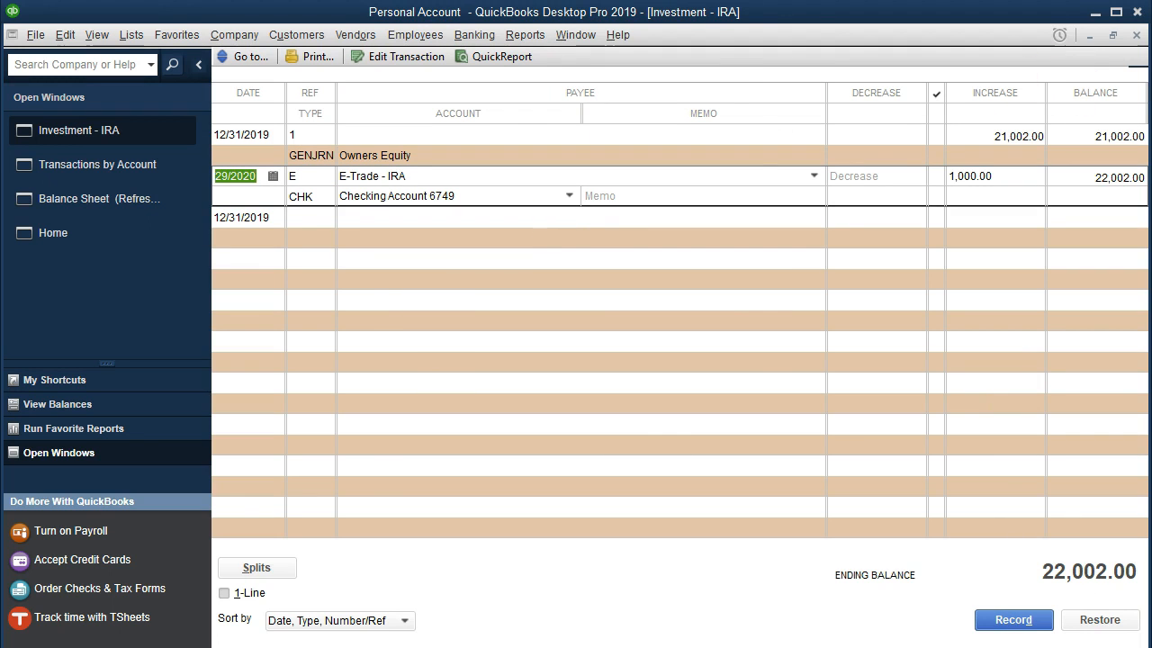
pyautogui.click(97, 163)
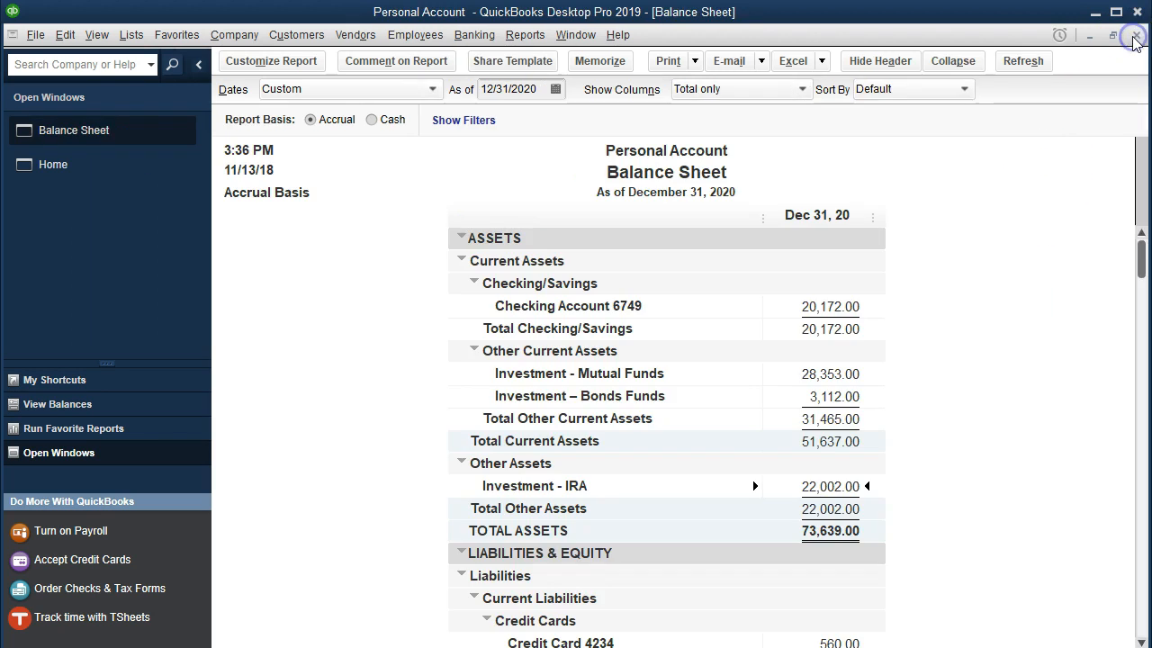
pyautogui.moveTo(900, 363)
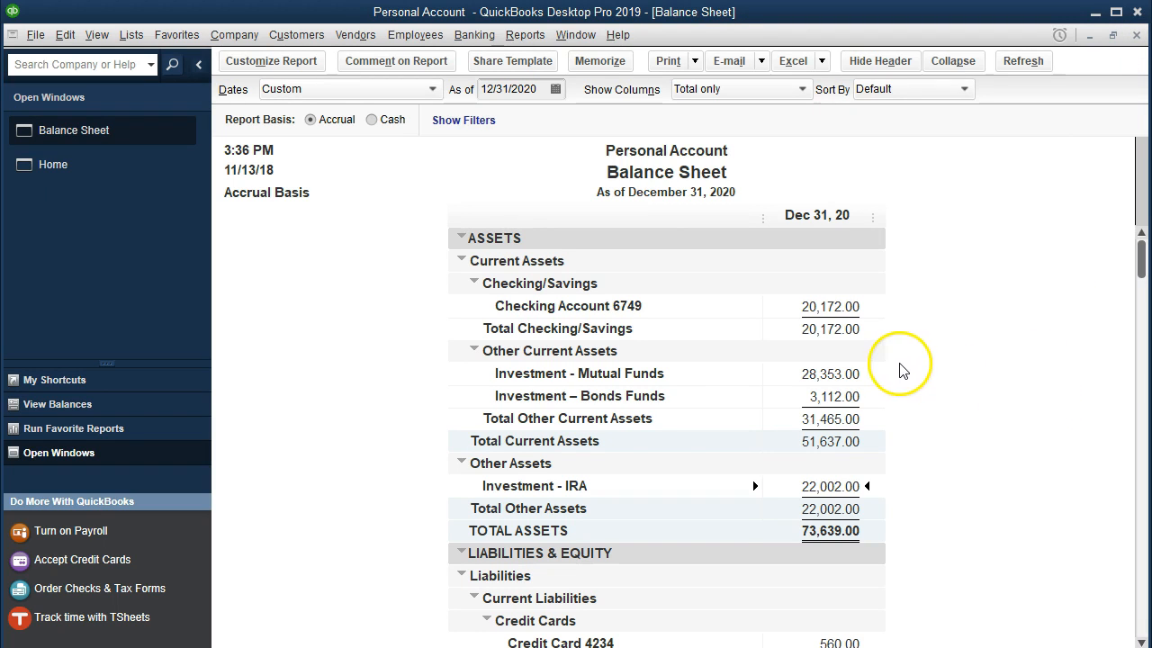
pyautogui.moveTo(846, 363)
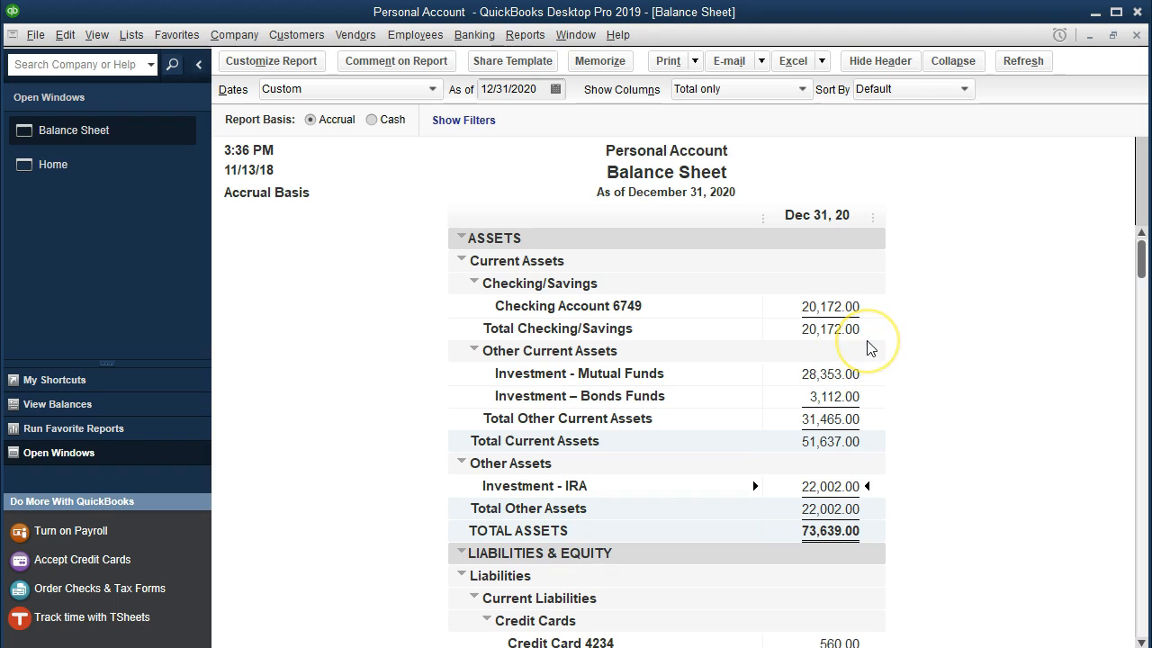
pyautogui.moveTo(873, 351)
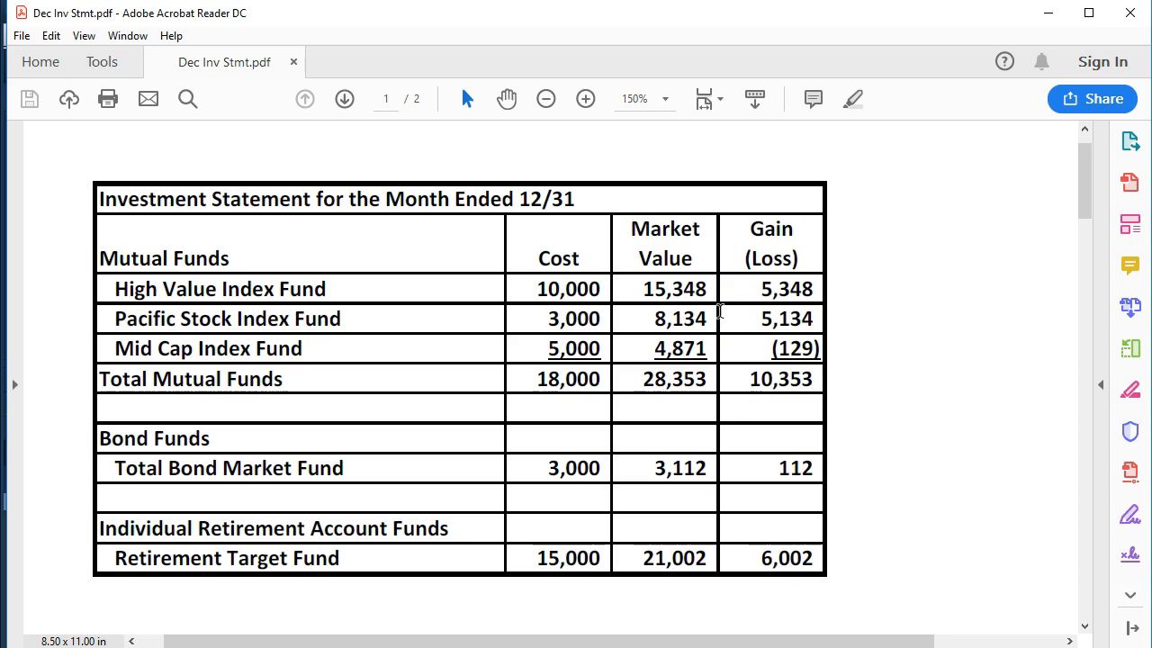
pyautogui.moveTo(720, 297)
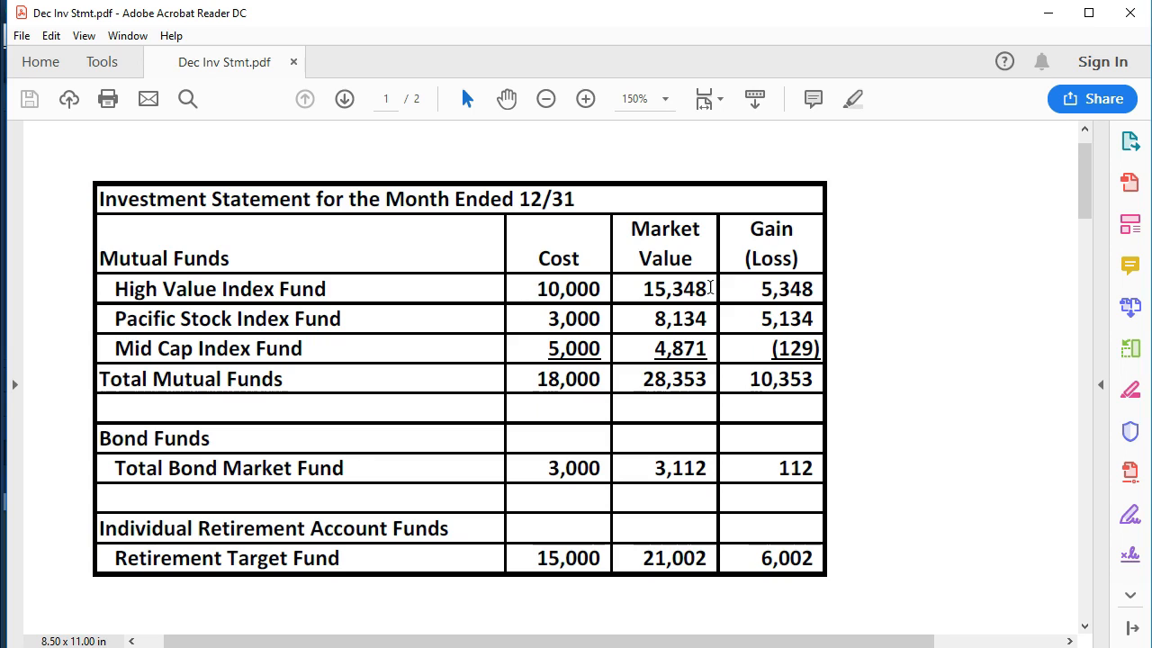
pyautogui.moveTo(709, 286)
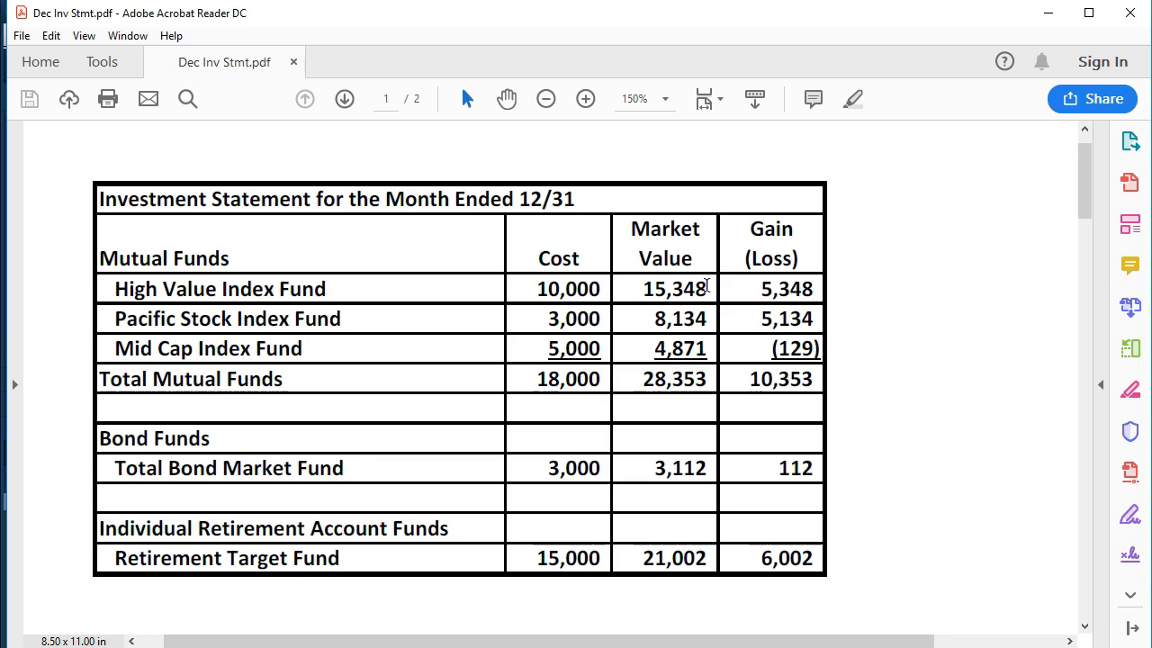